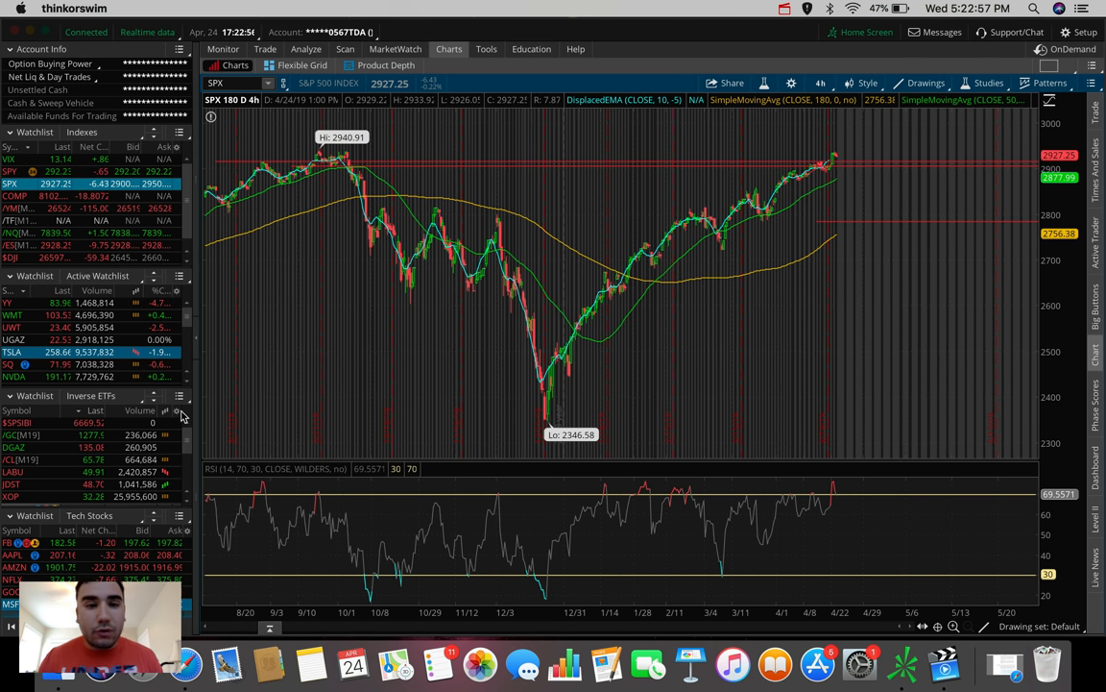
mouse_move(154, 369)
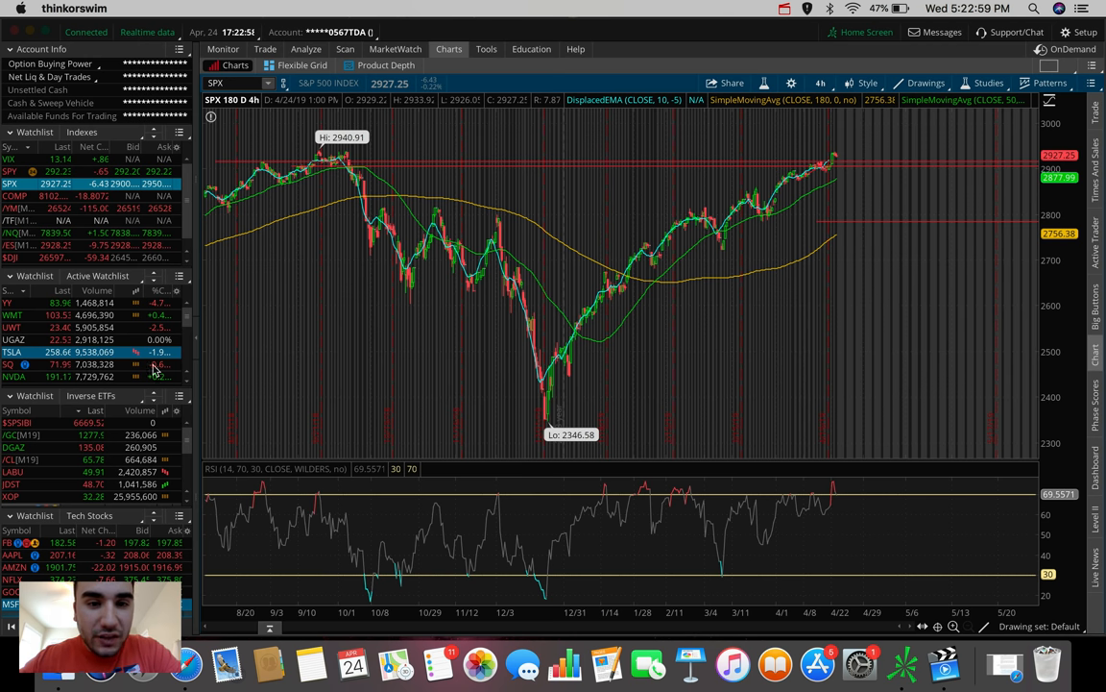
mouse_move(682, 242)
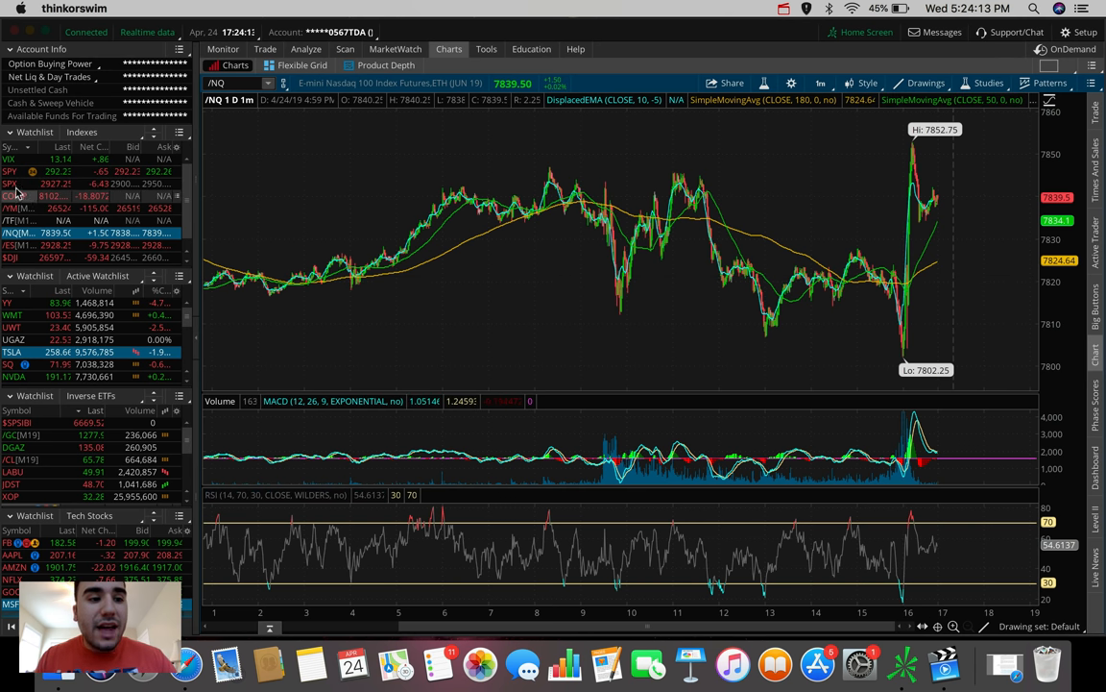
Load the S&P 500 index (SPX) on the chart and bring up the time-frame choices.
left_click(10, 185)
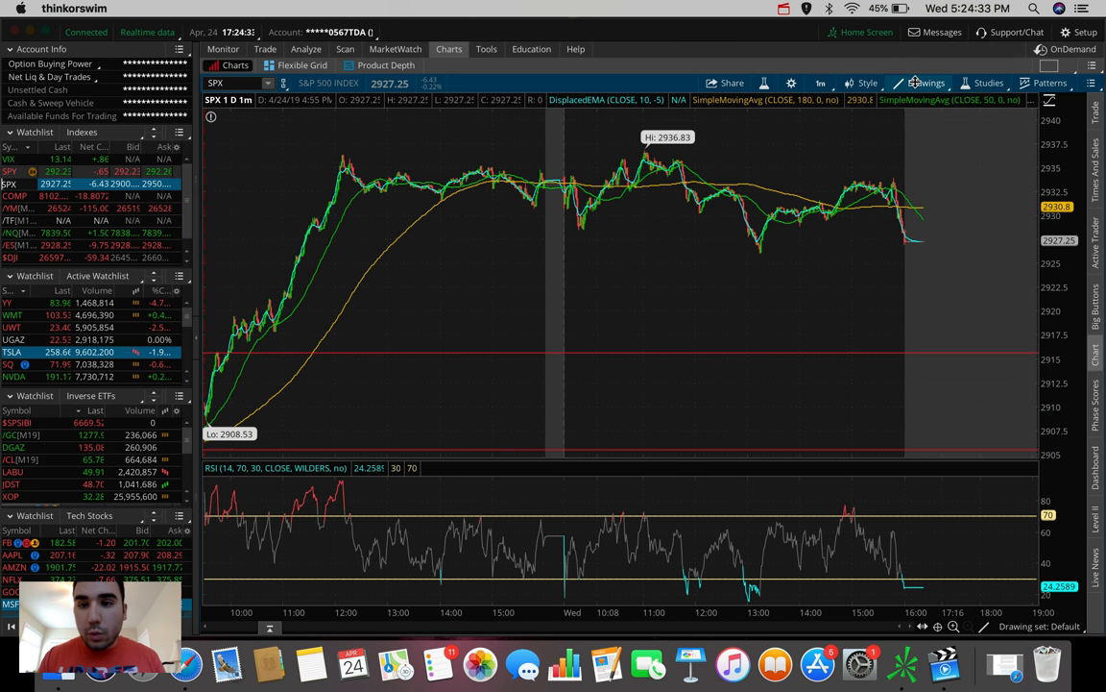
left_click(924, 82)
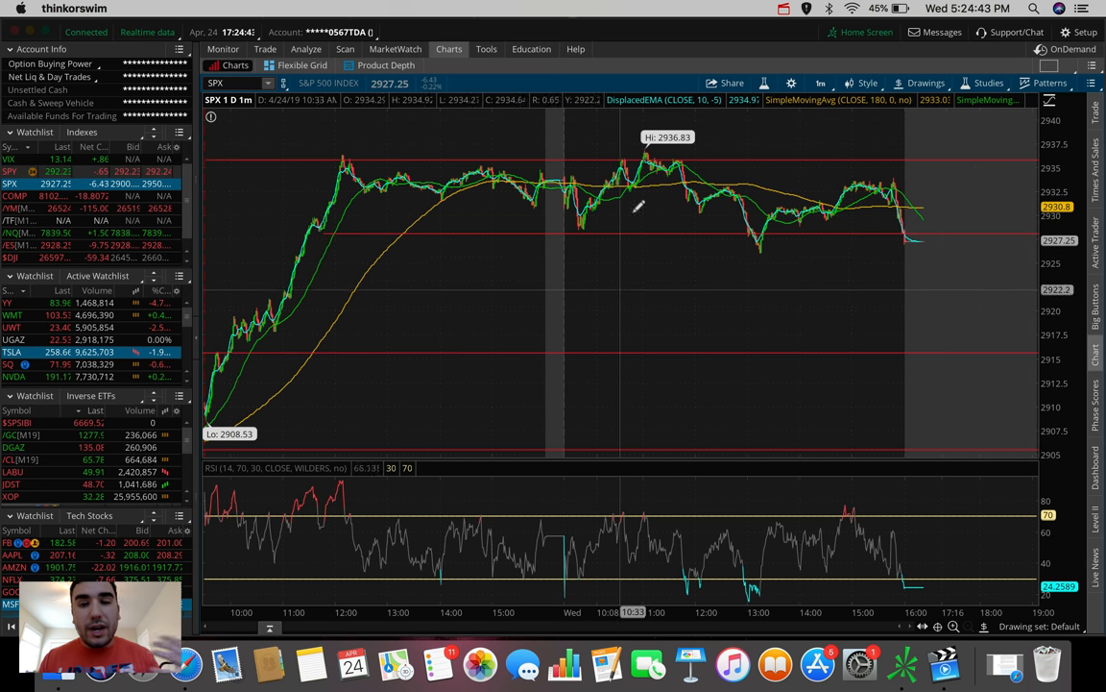
left_click(820, 82)
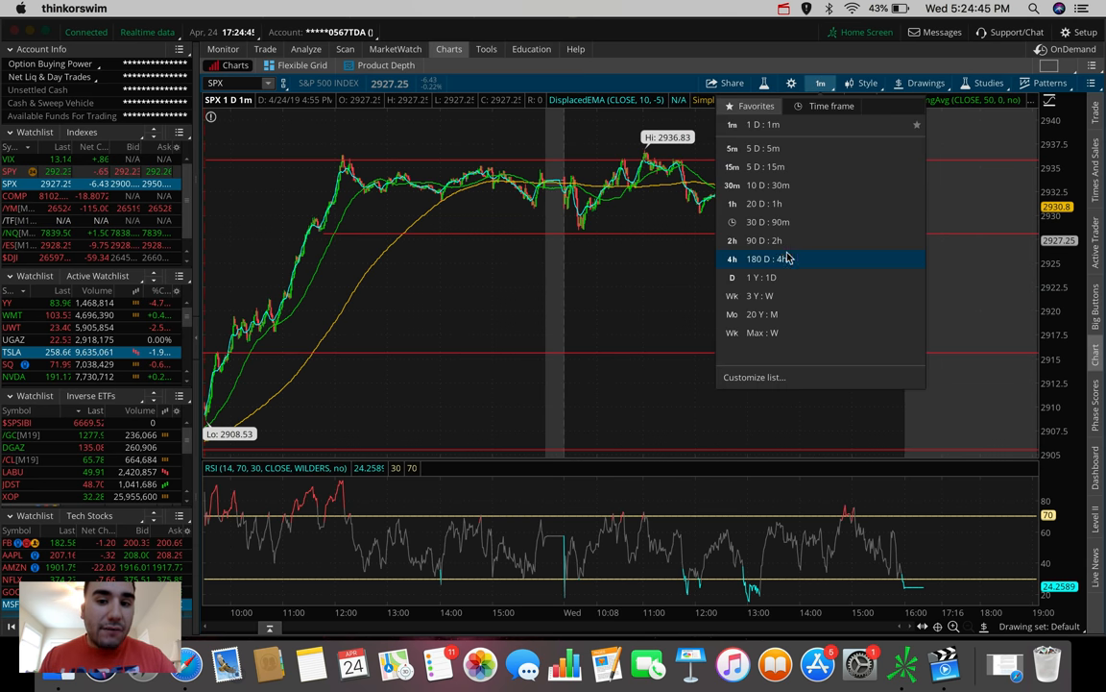
Set SPX to 180 D : 4h and zoom into the recent rally toward the red resistance lines.
left_click(768, 257)
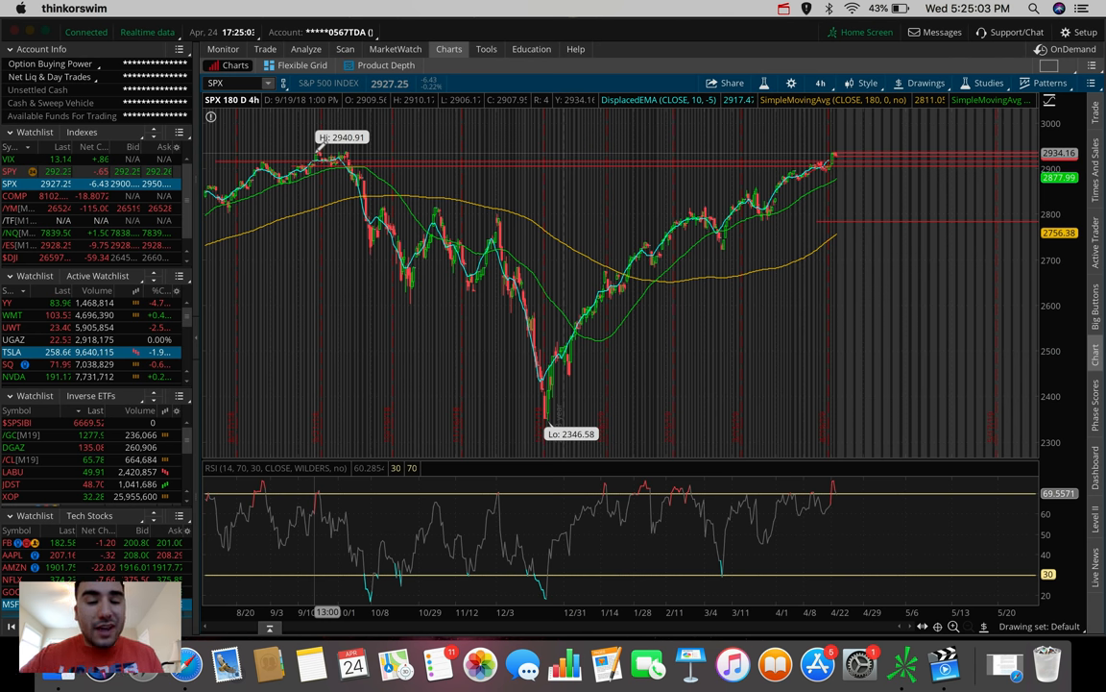
mouse_move(745, 115)
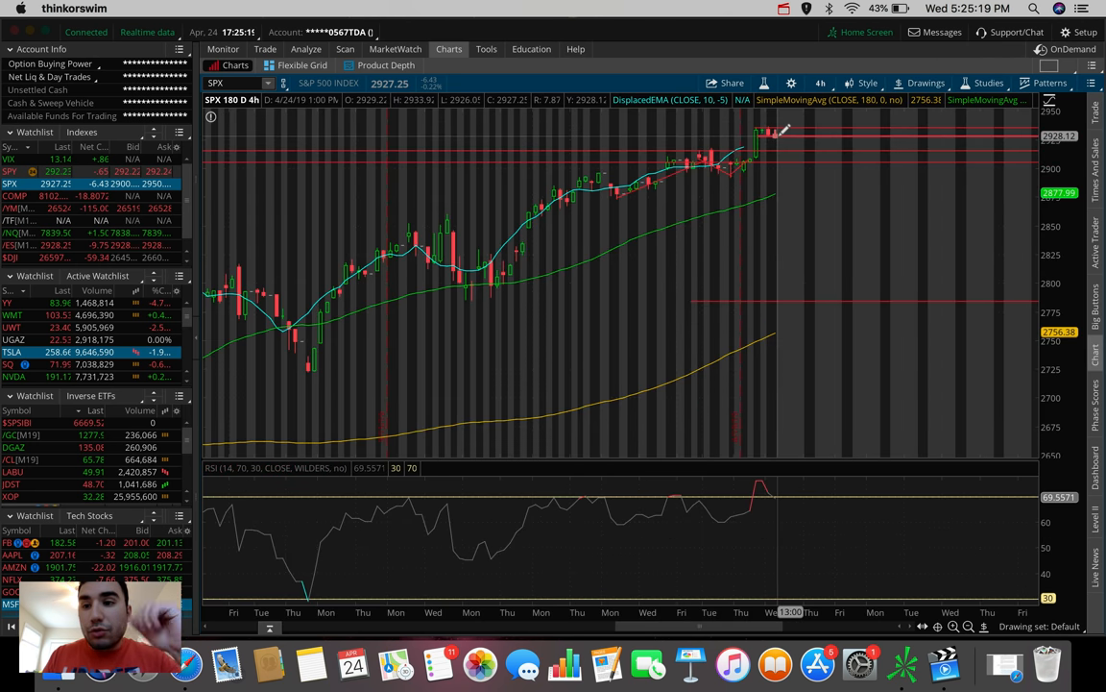
mouse_move(776, 139)
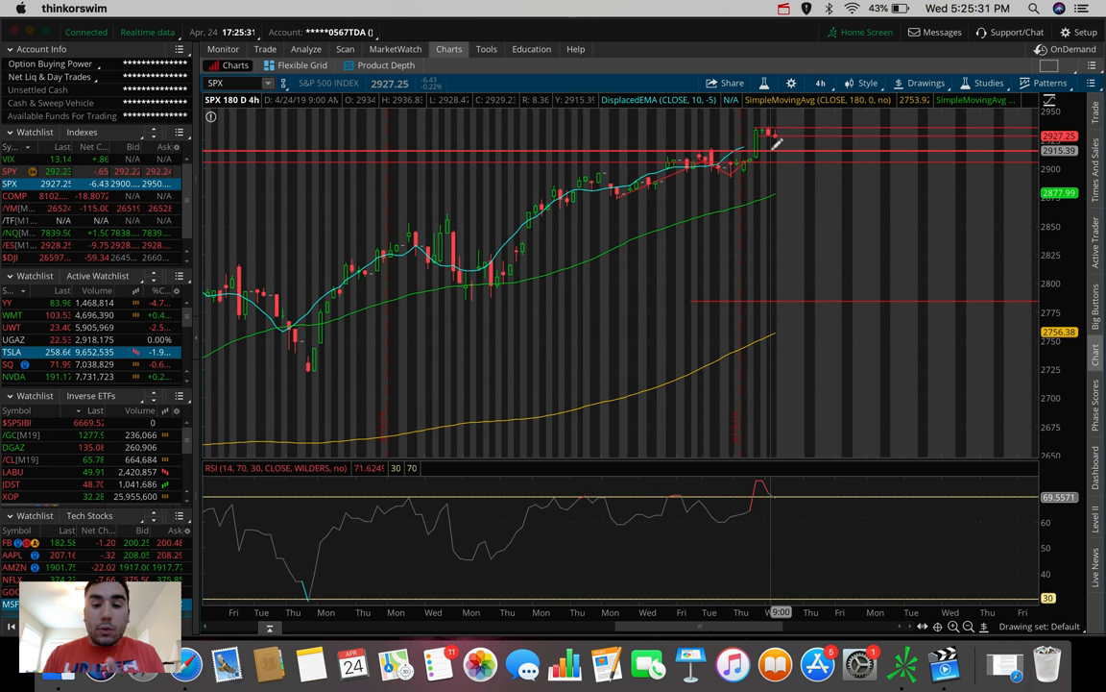
left_click(819, 82)
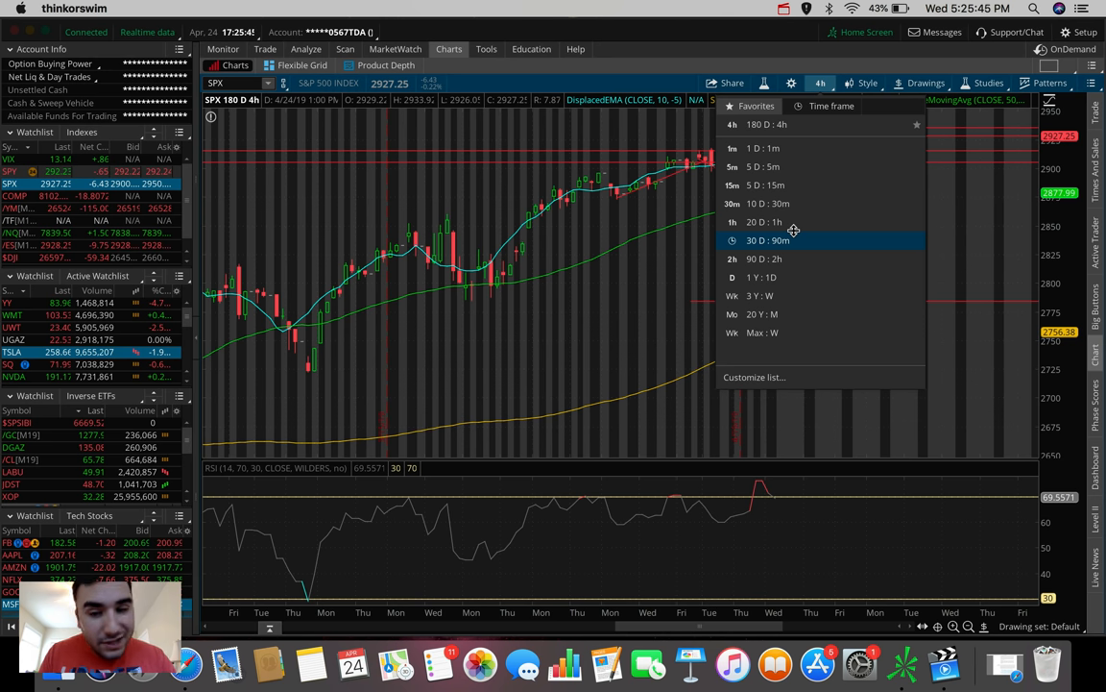
left_click(760, 240)
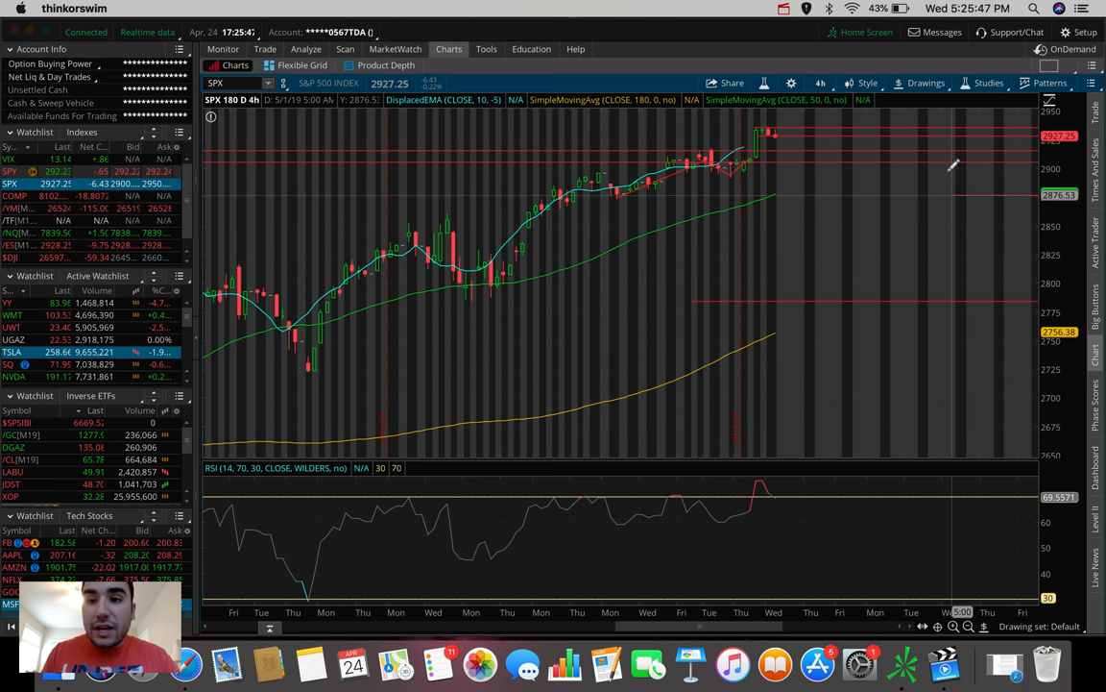
left_click(926, 83)
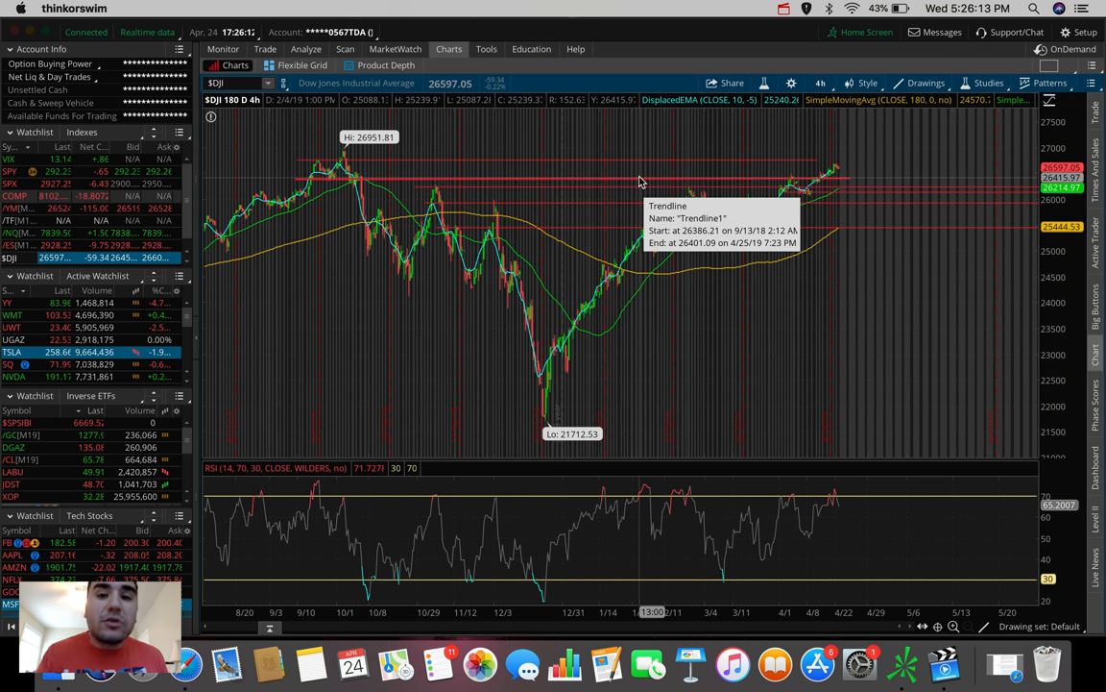
mouse_move(664, 167)
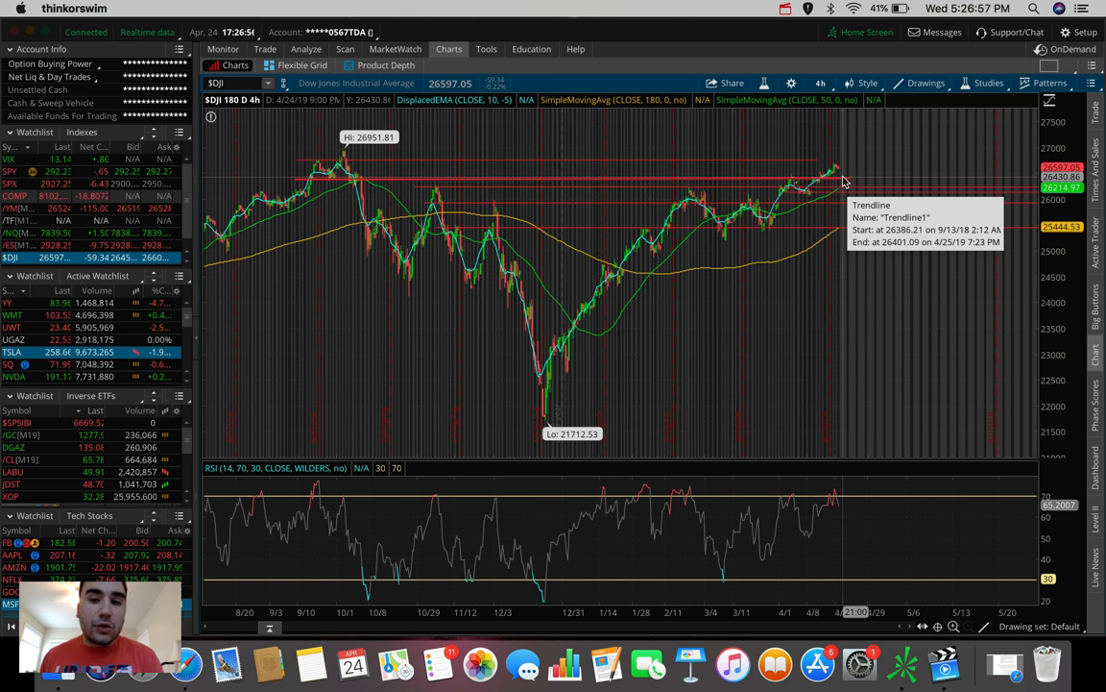
mouse_move(844, 182)
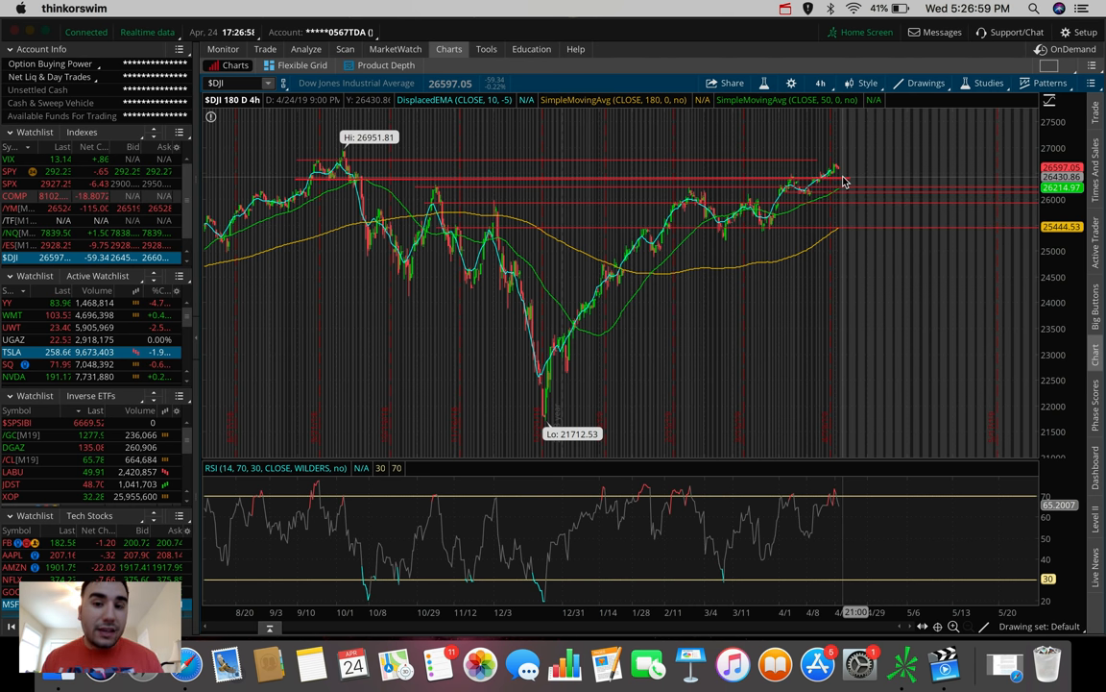
mouse_move(849, 158)
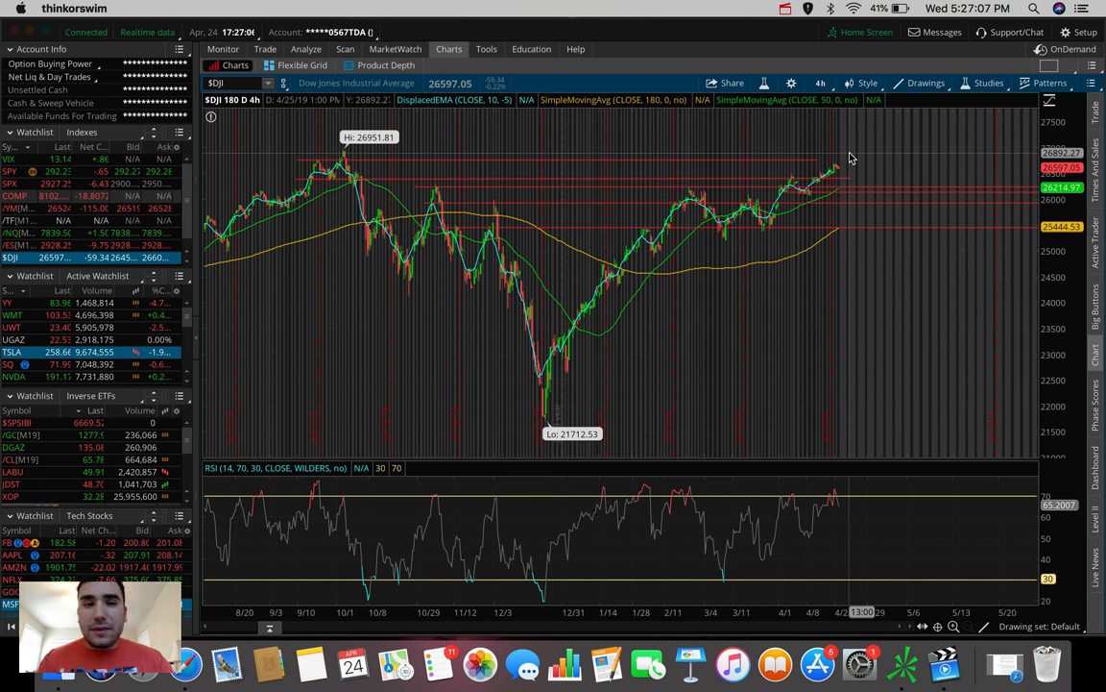
mouse_move(824, 162)
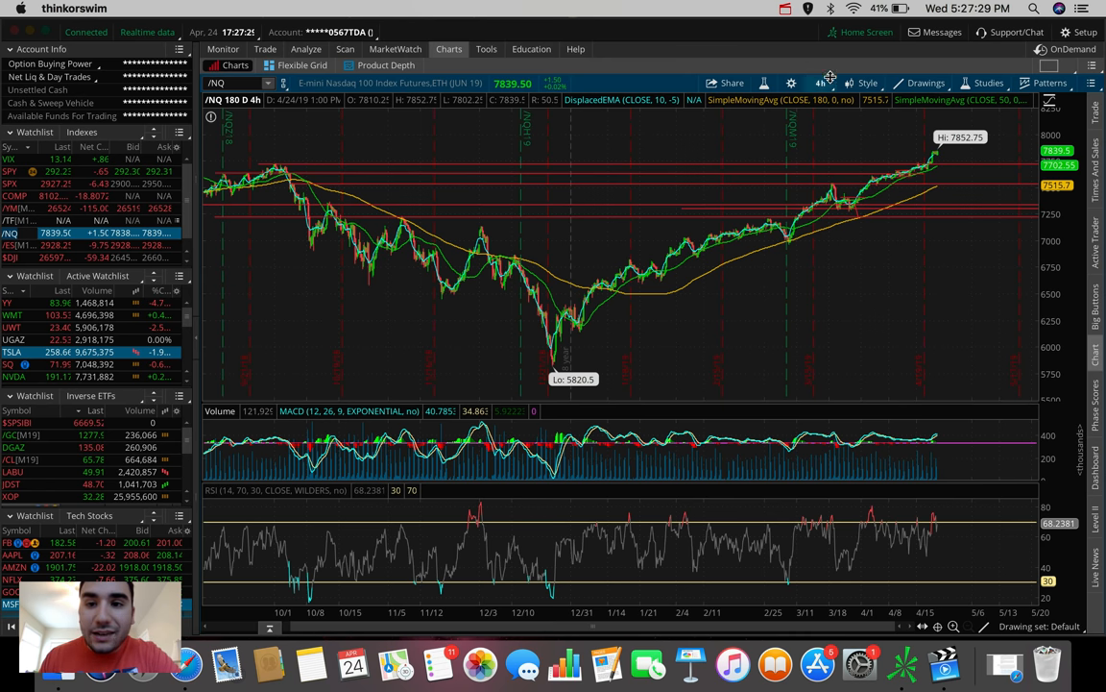
View the Nasdaq futures on a one-day intraday chart, then return to the 180-day daily view.
left_click(822, 83)
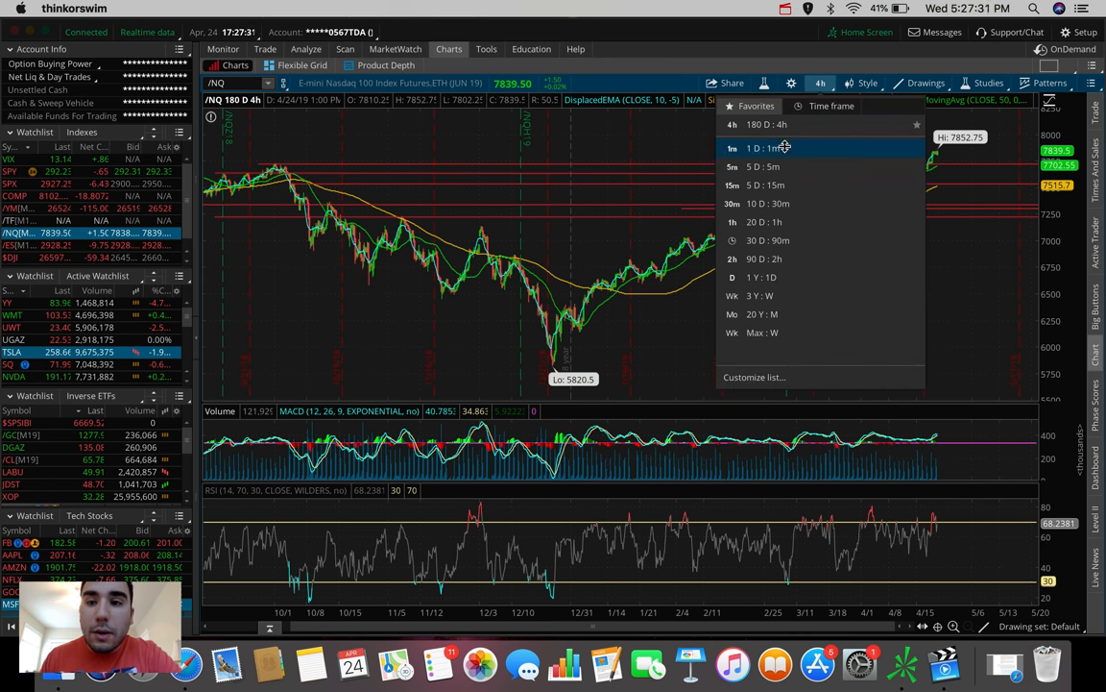
left_click(759, 146)
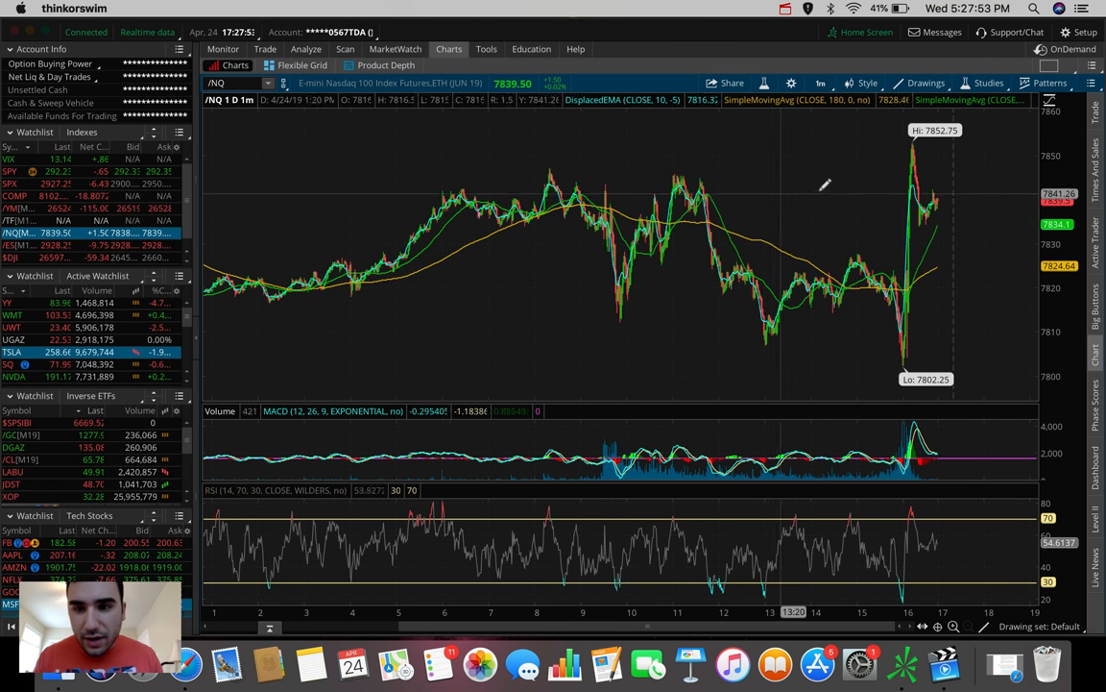
mouse_move(830, 254)
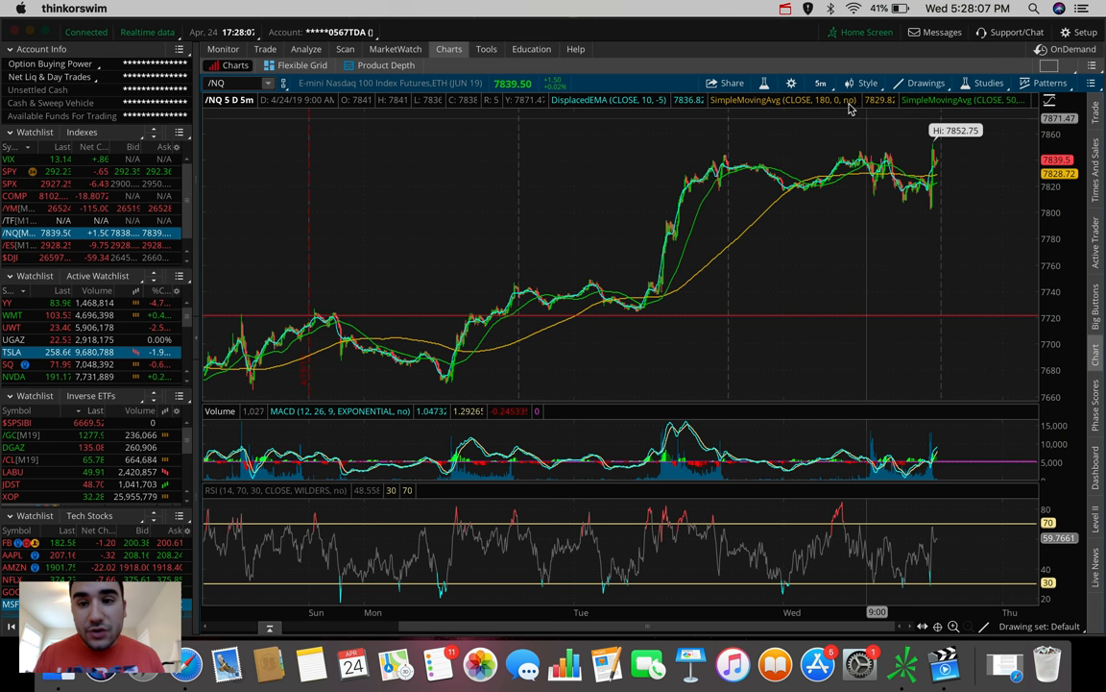
left_click(821, 82)
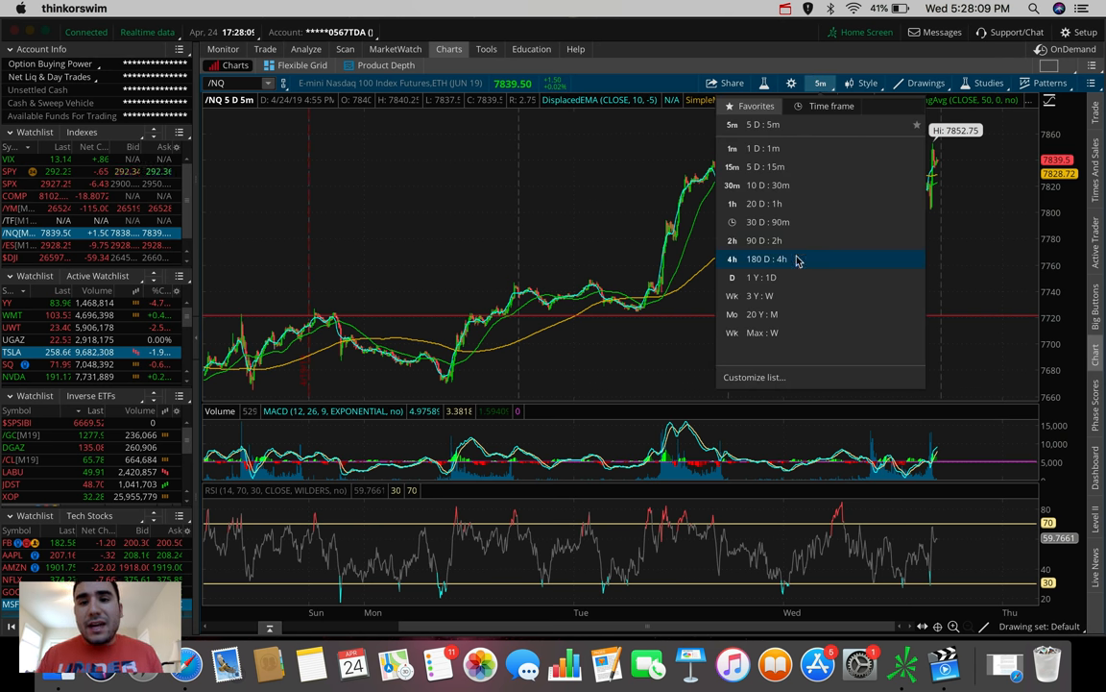
left_click(764, 257)
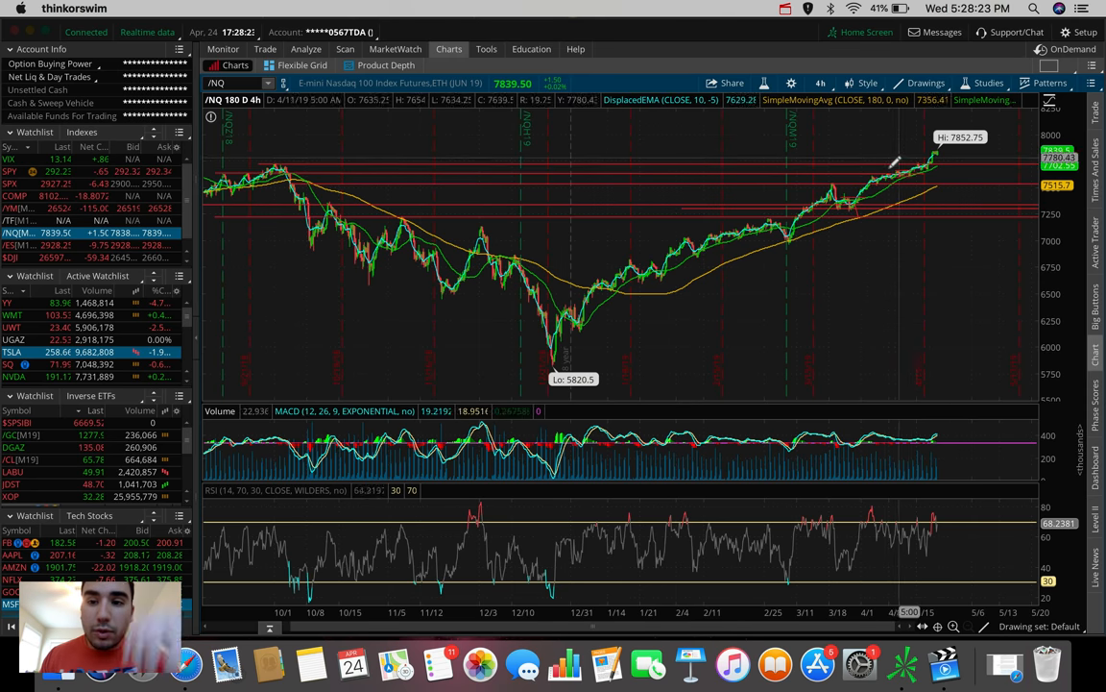
mouse_move(893, 165)
type("PG")
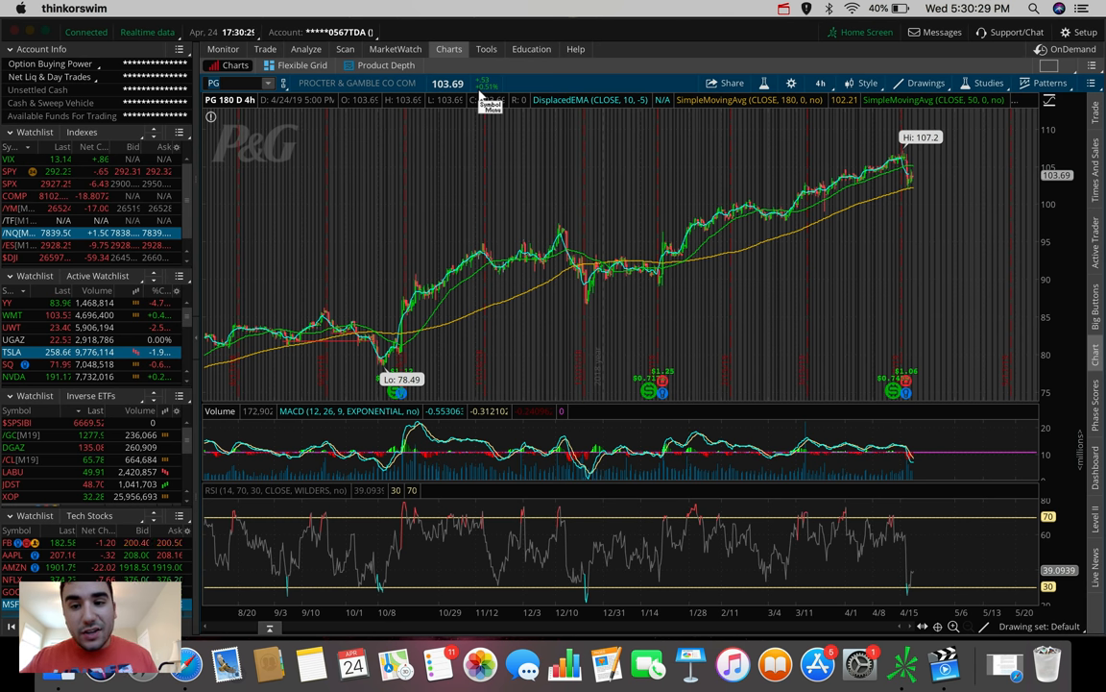
mouse_move(941, 169)
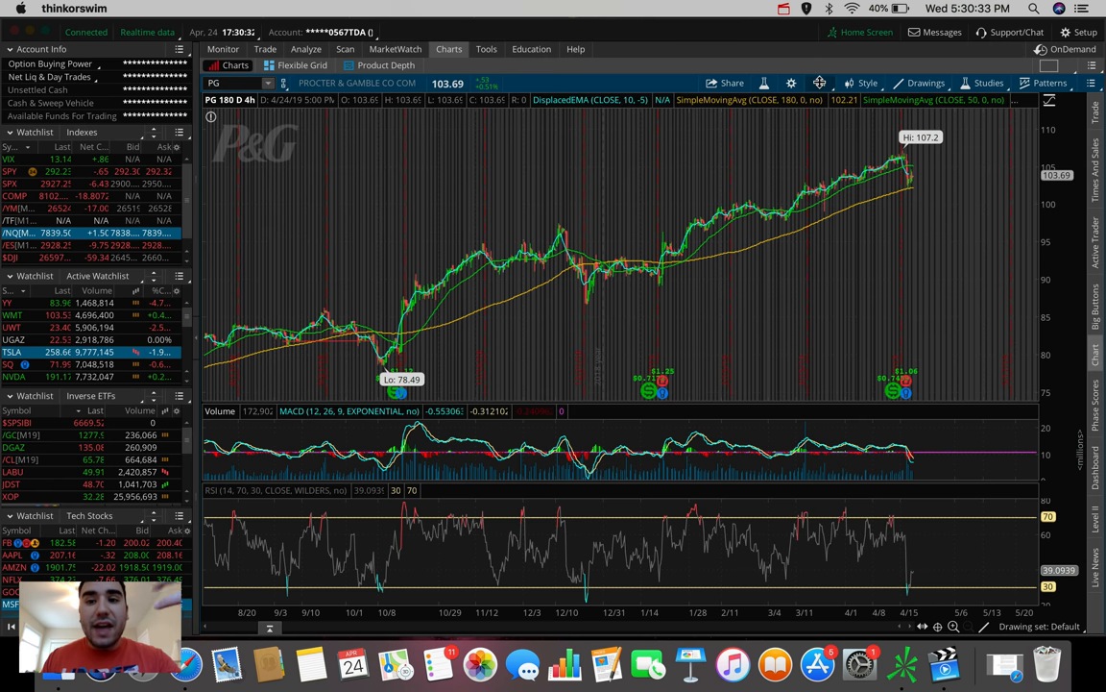
left_click(822, 82)
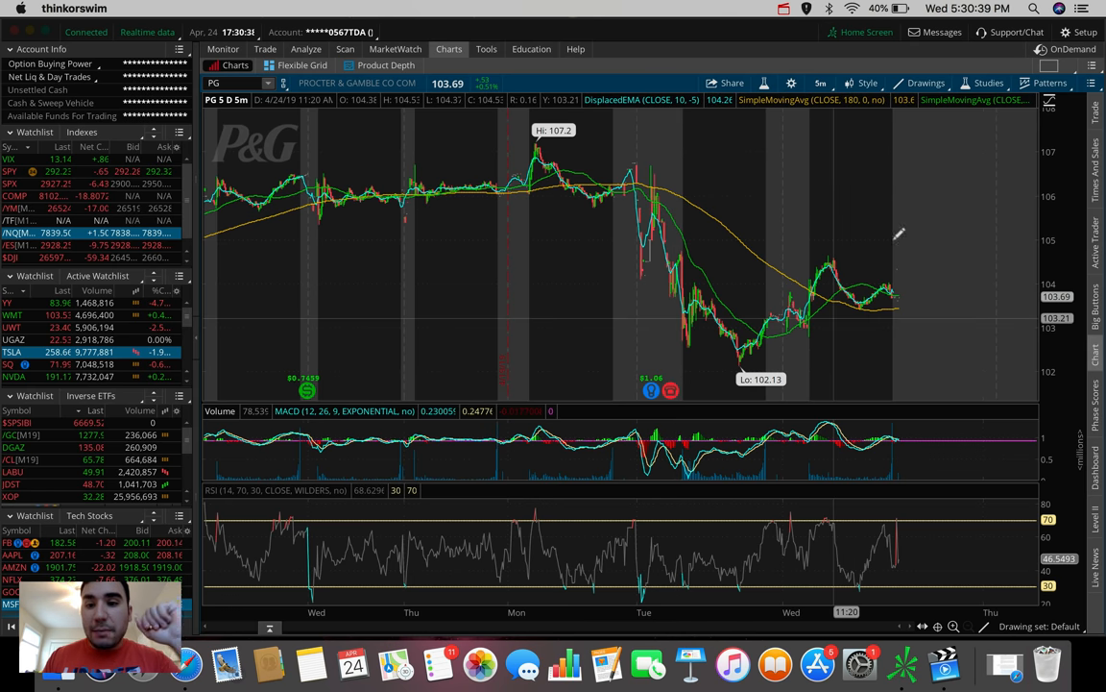
mouse_move(903, 240)
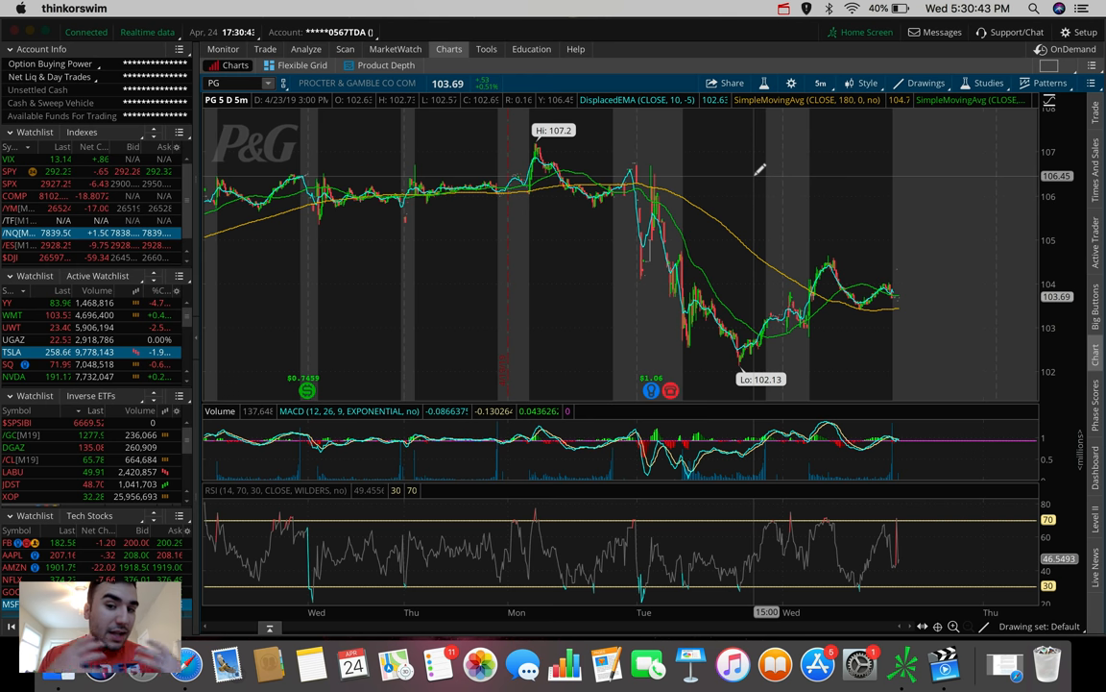
mouse_move(688, 204)
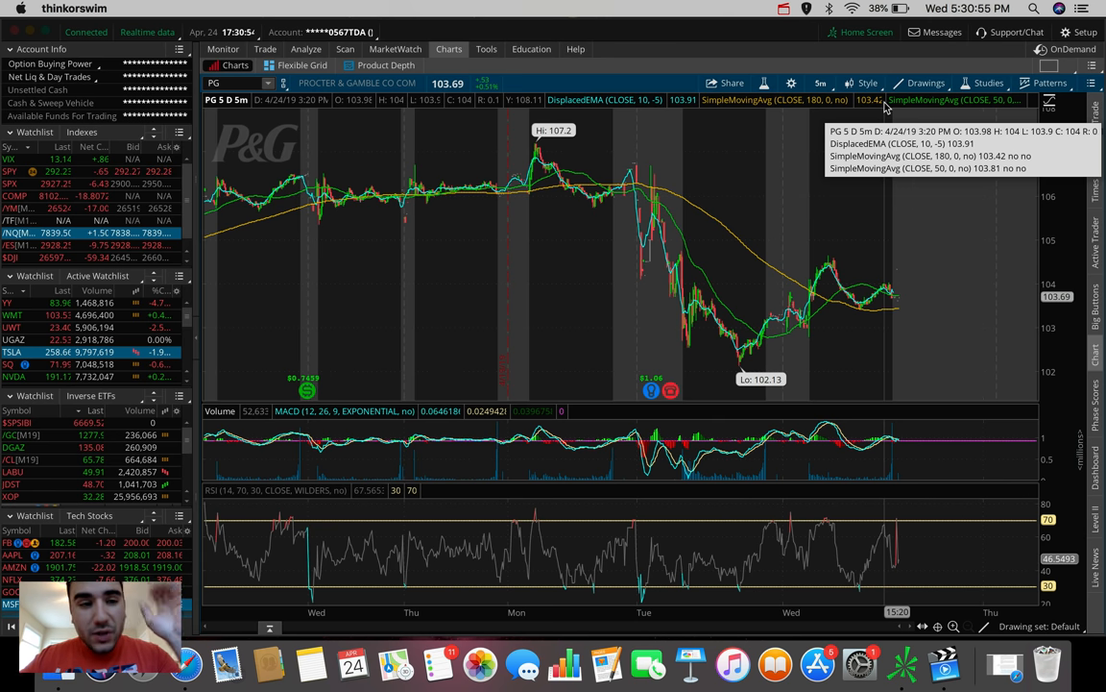
mouse_move(855, 223)
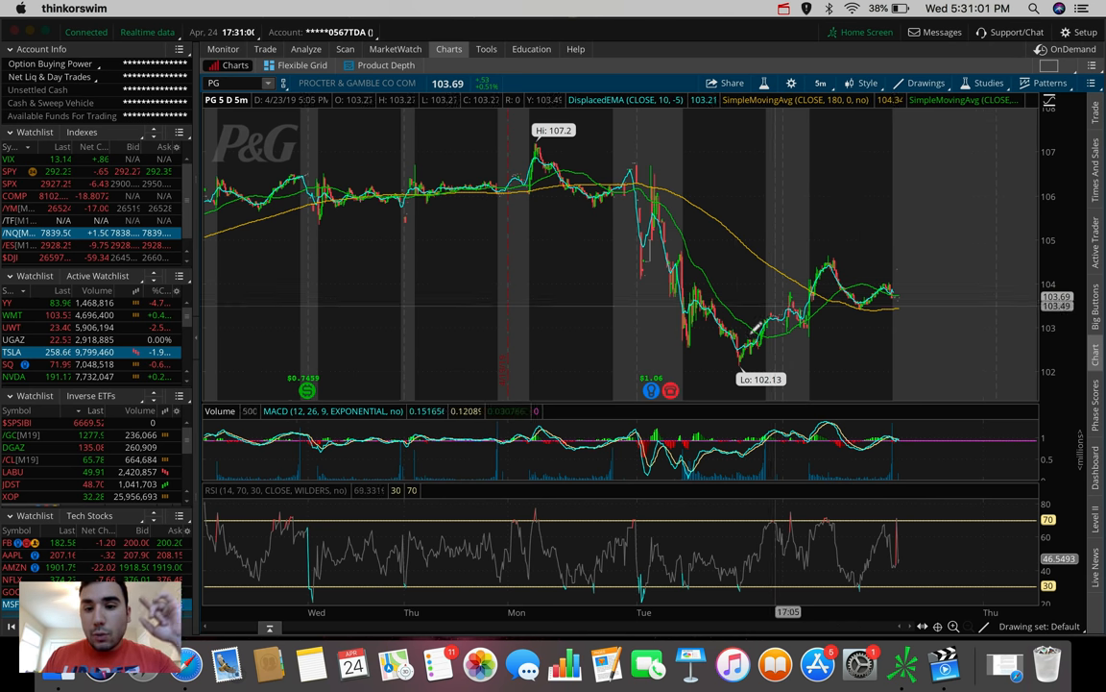
left_click_drag(734, 369, 926, 285)
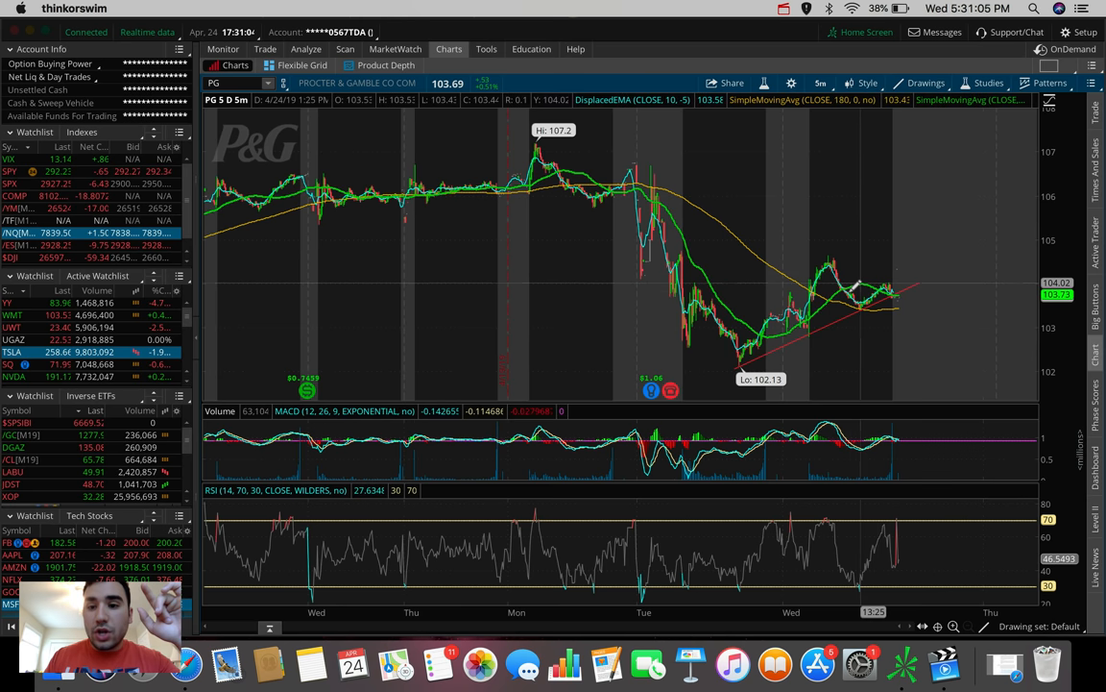
mouse_move(861, 288)
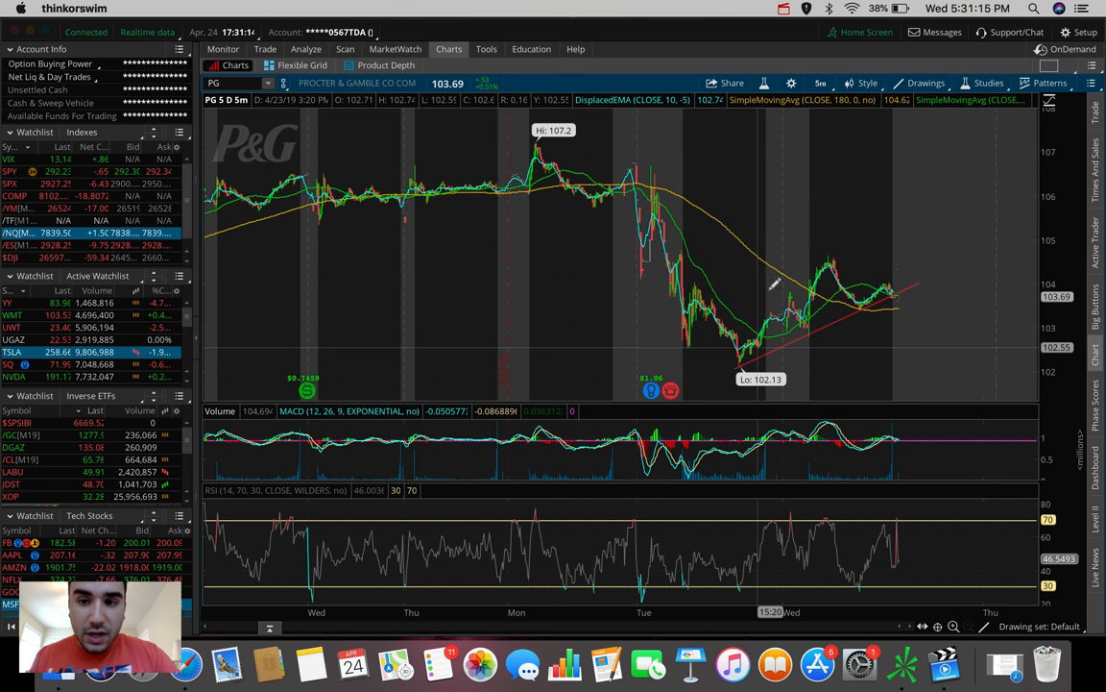
left_click(821, 83)
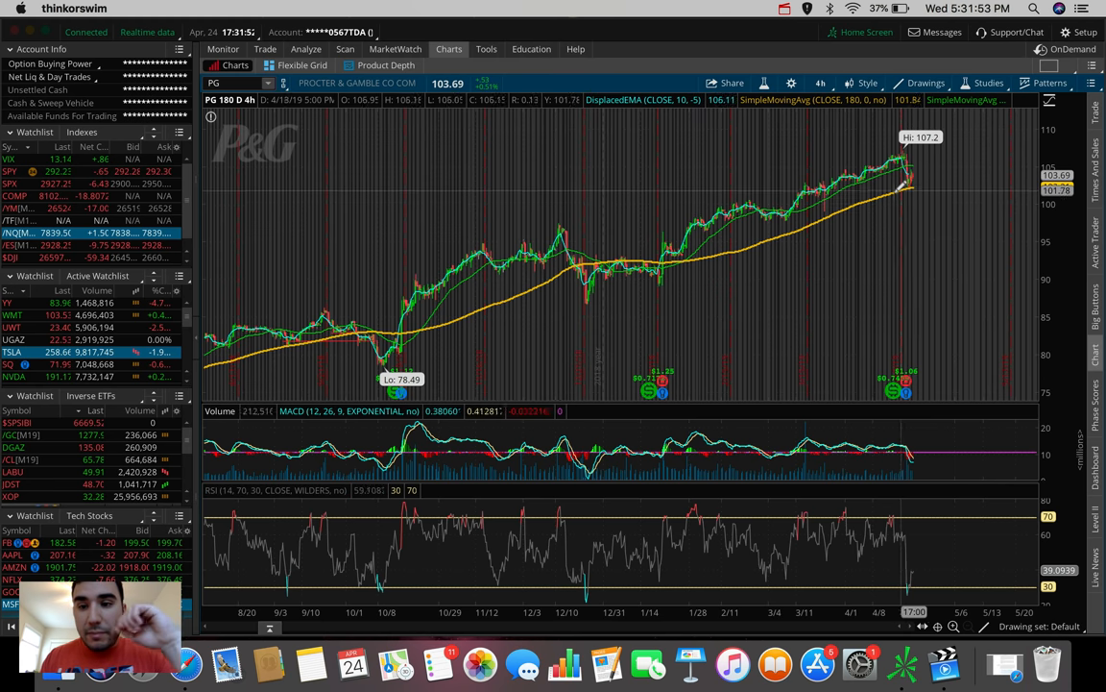
mouse_move(929, 173)
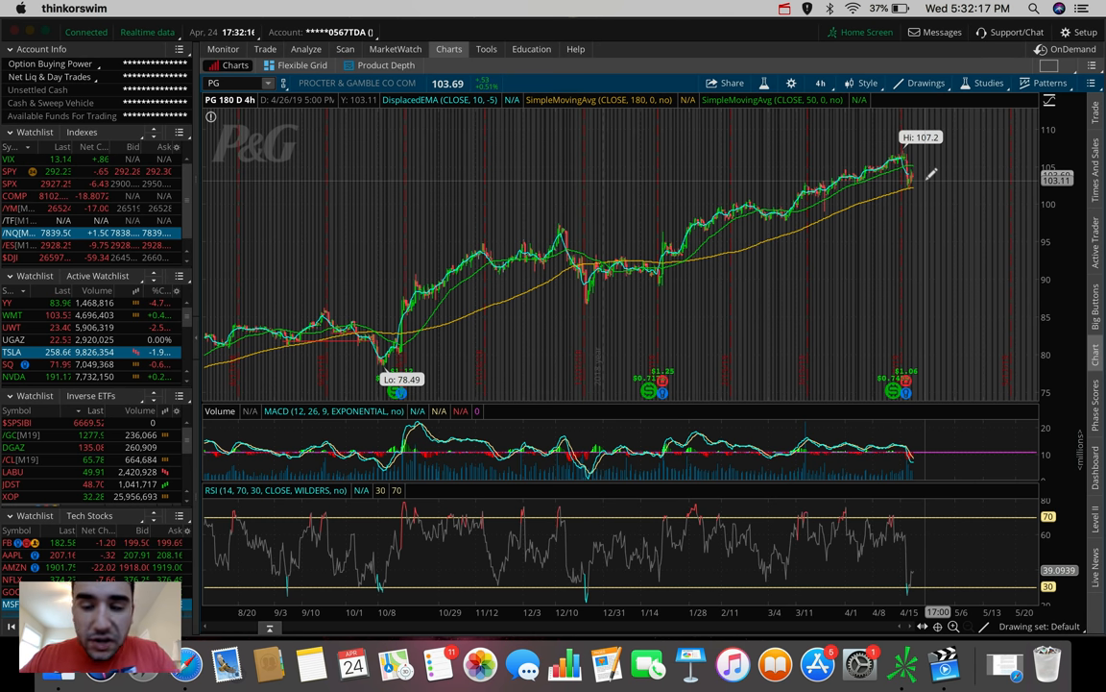
mouse_move(918, 173)
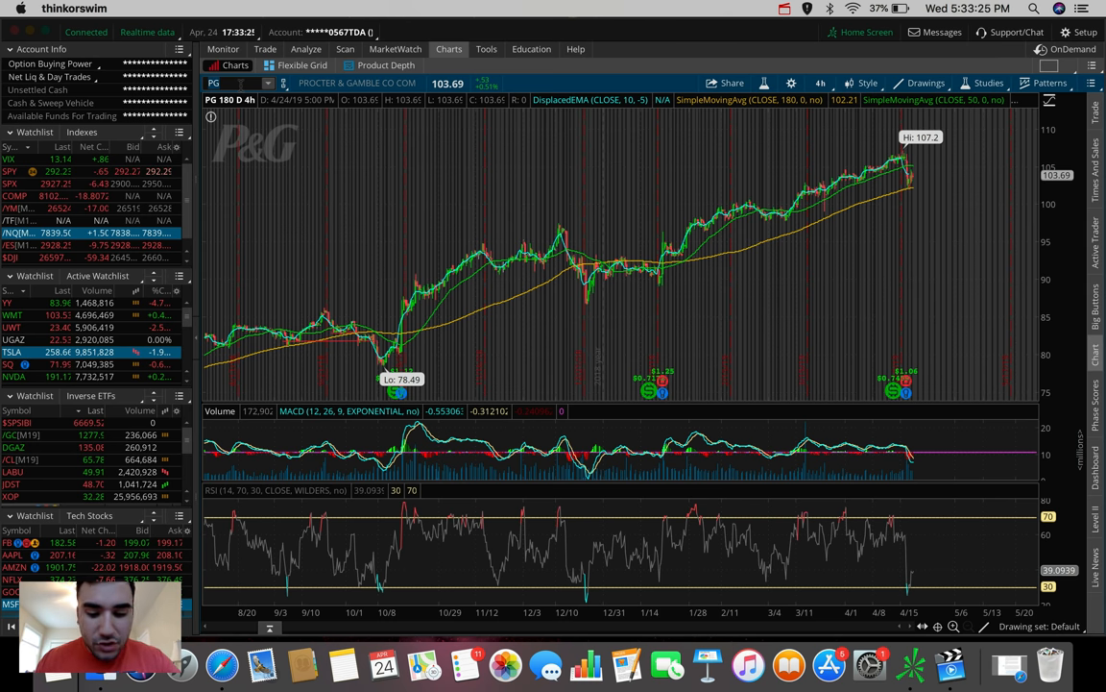
Load Facebook (FB) on the 180-day daily chart in place of Procter & Gamble.
type("FB")
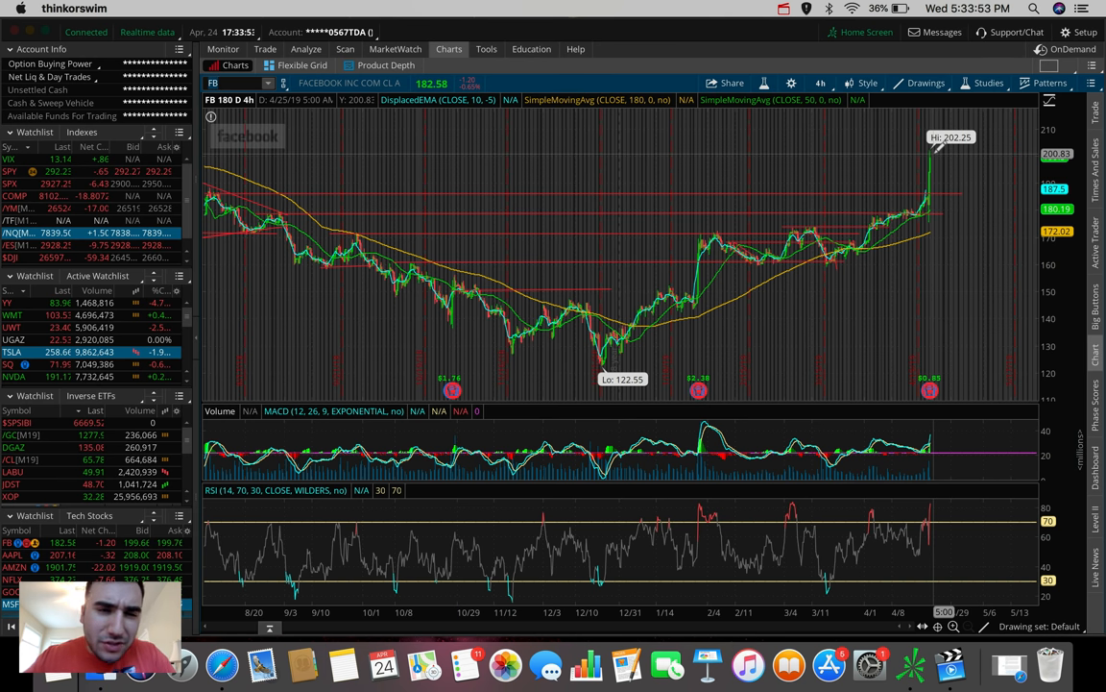
left_click(234, 83)
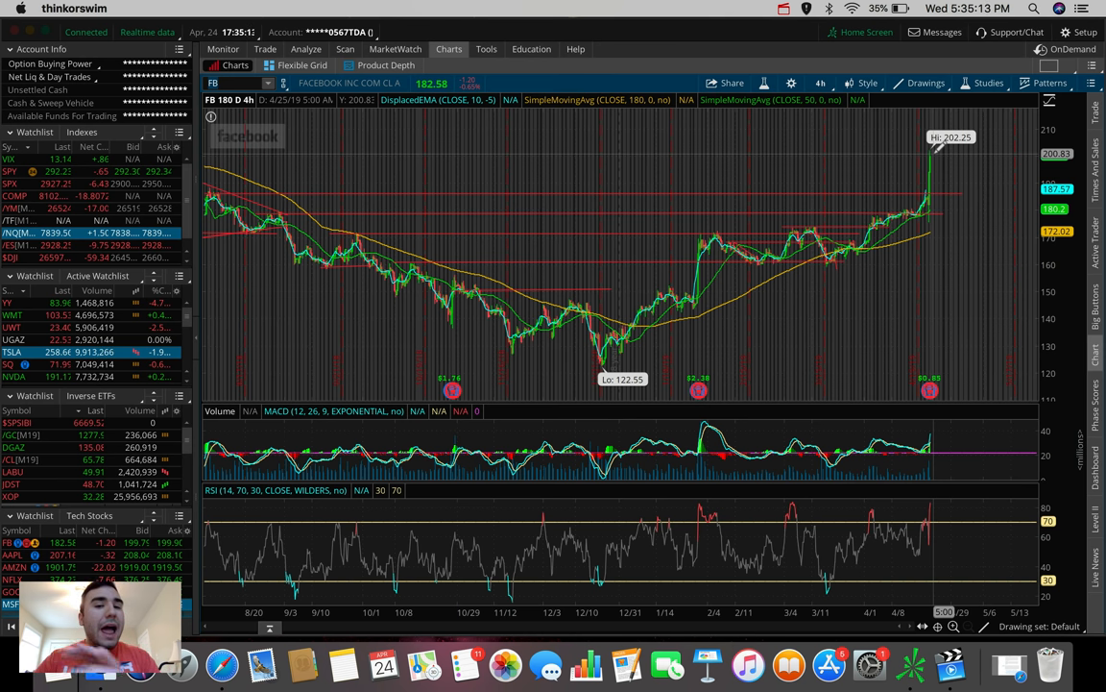
left_click(230, 82)
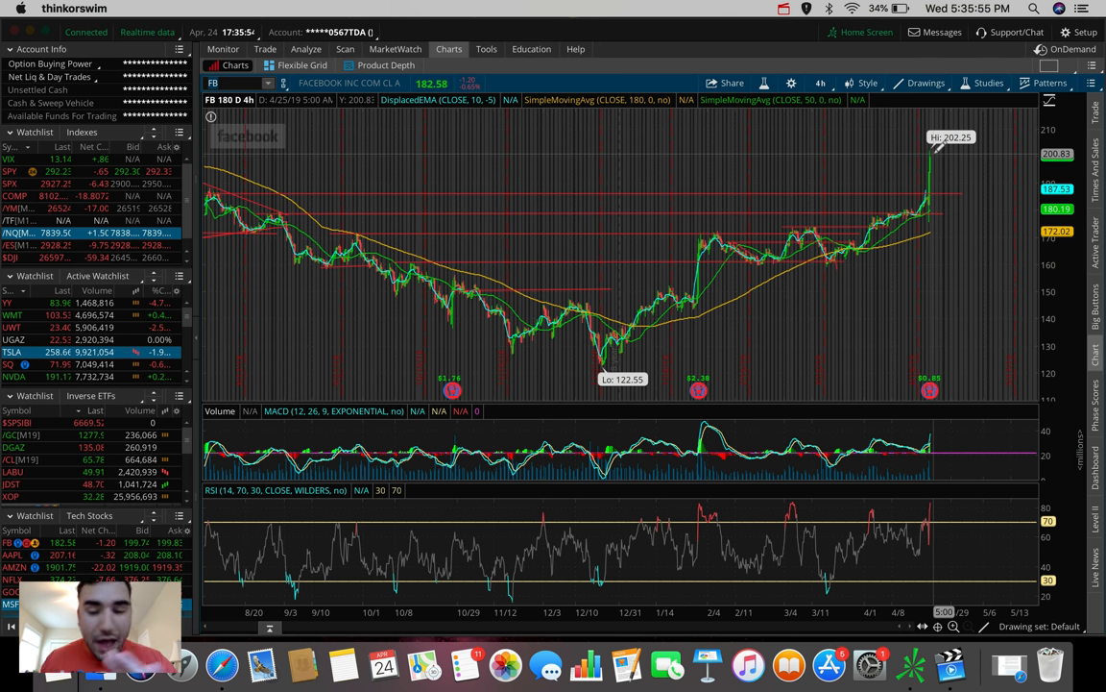
Check Facebook on a five-day intraday view, then return to 180 days showing the climb from 122.55.
left_click(818, 83)
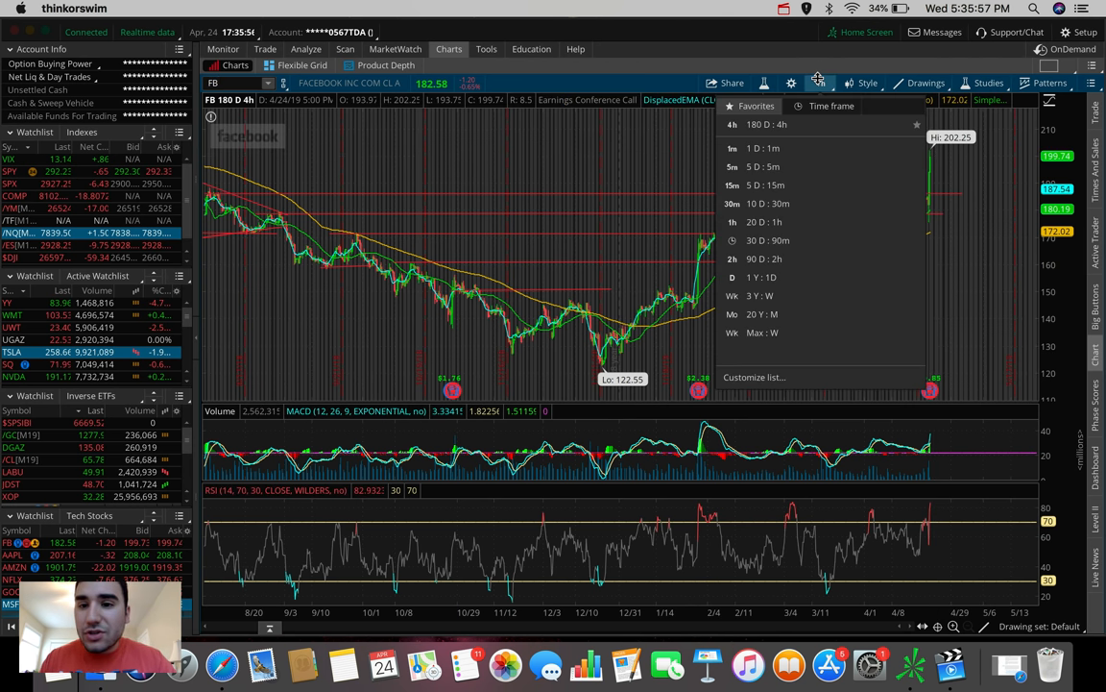
left_click(759, 165)
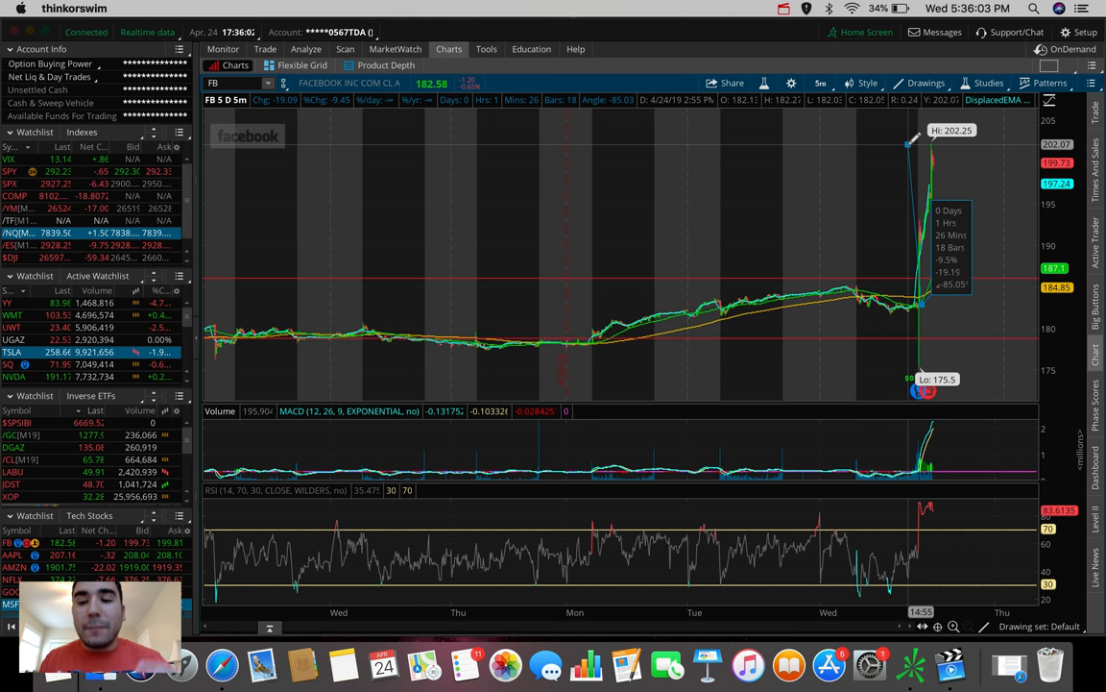
mouse_move(926, 303)
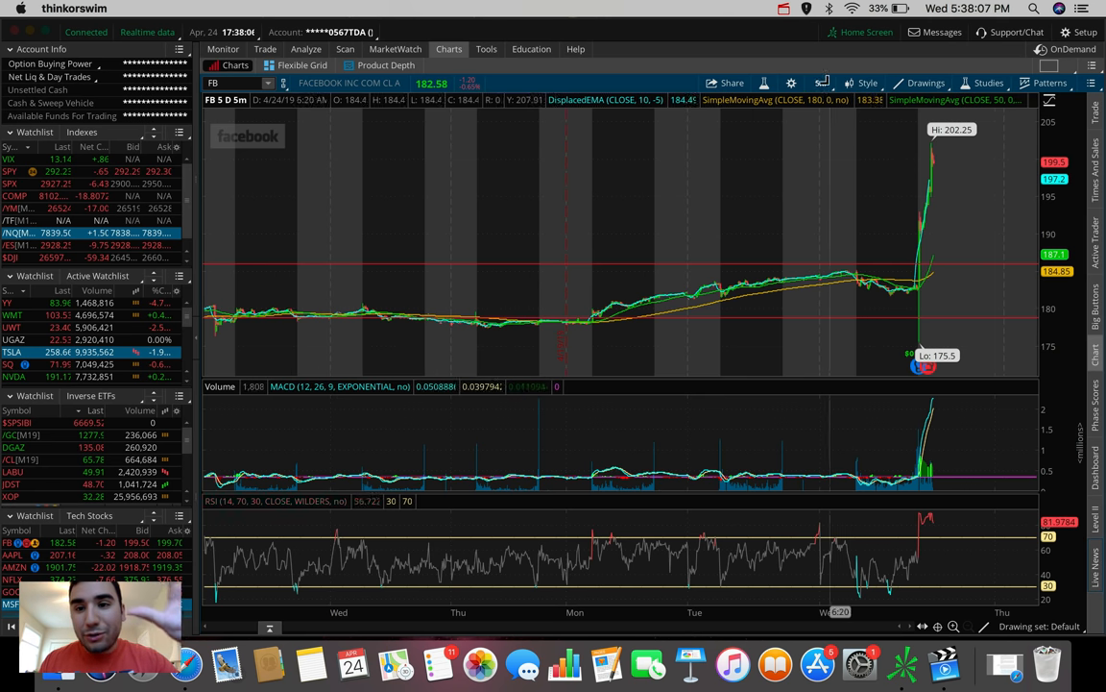
left_click(818, 83)
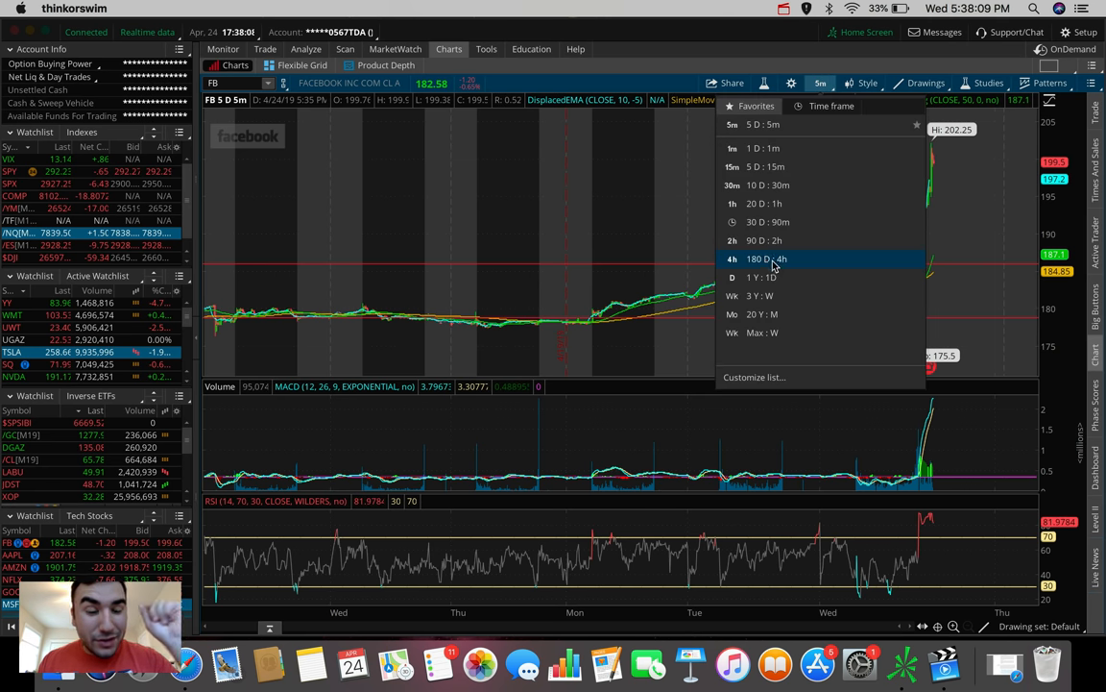
left_click(757, 258)
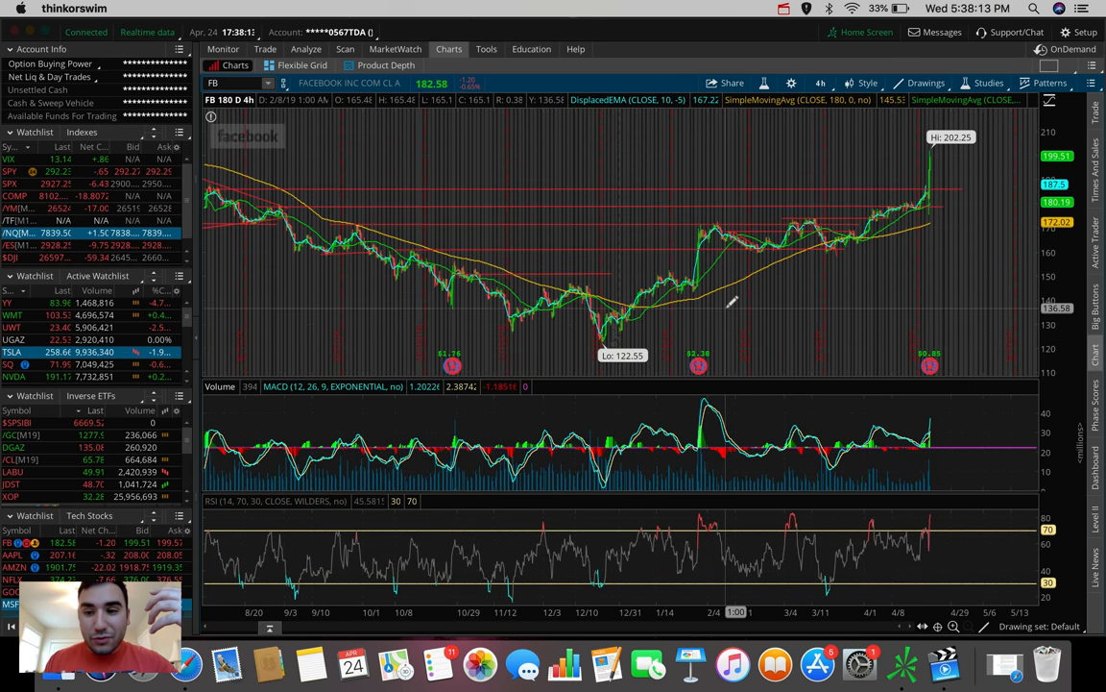
left_click_drag(707, 154, 726, 307)
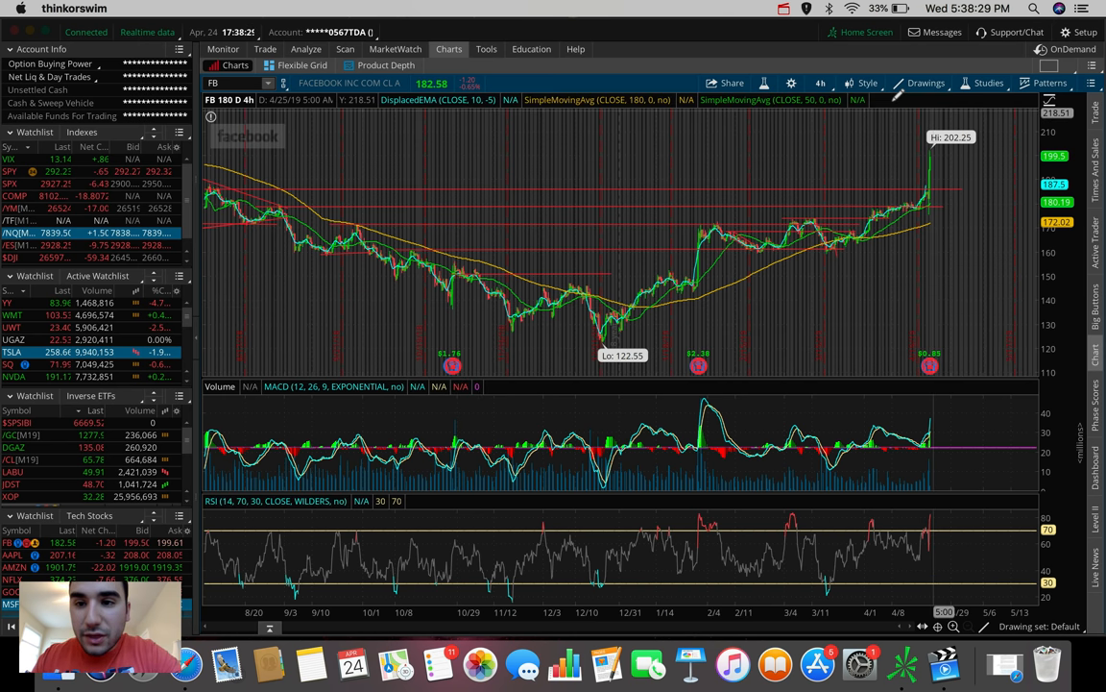
Show Facebook over one year of daily bars, covering the drop from 218.62 and the recovery.
left_click(818, 83)
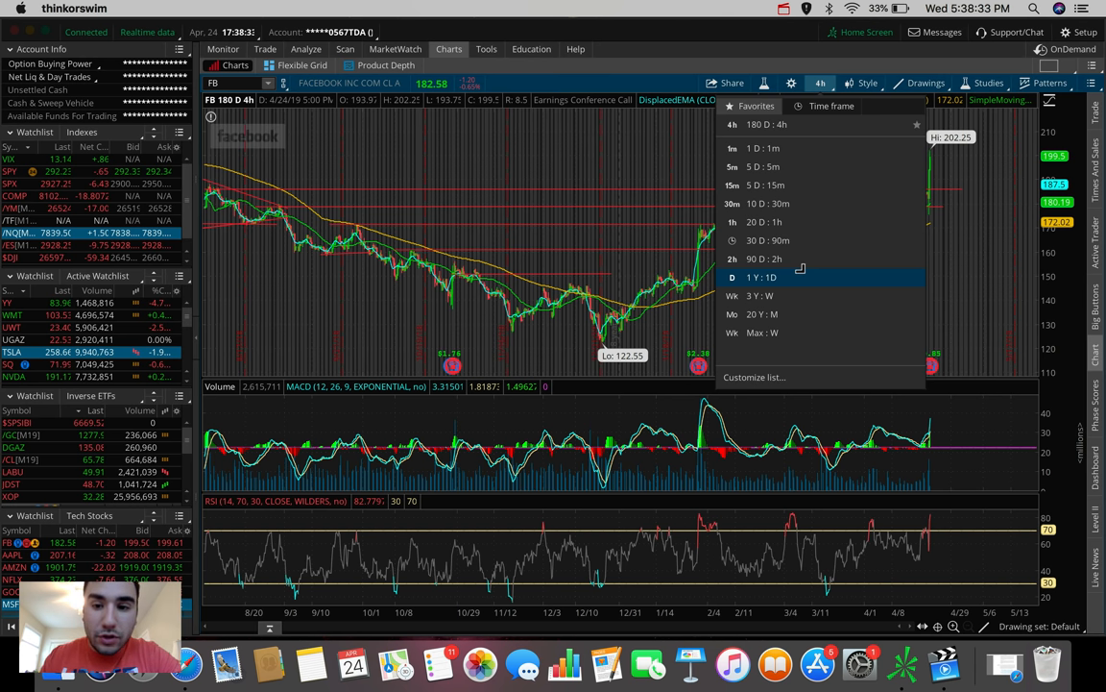
left_click(761, 276)
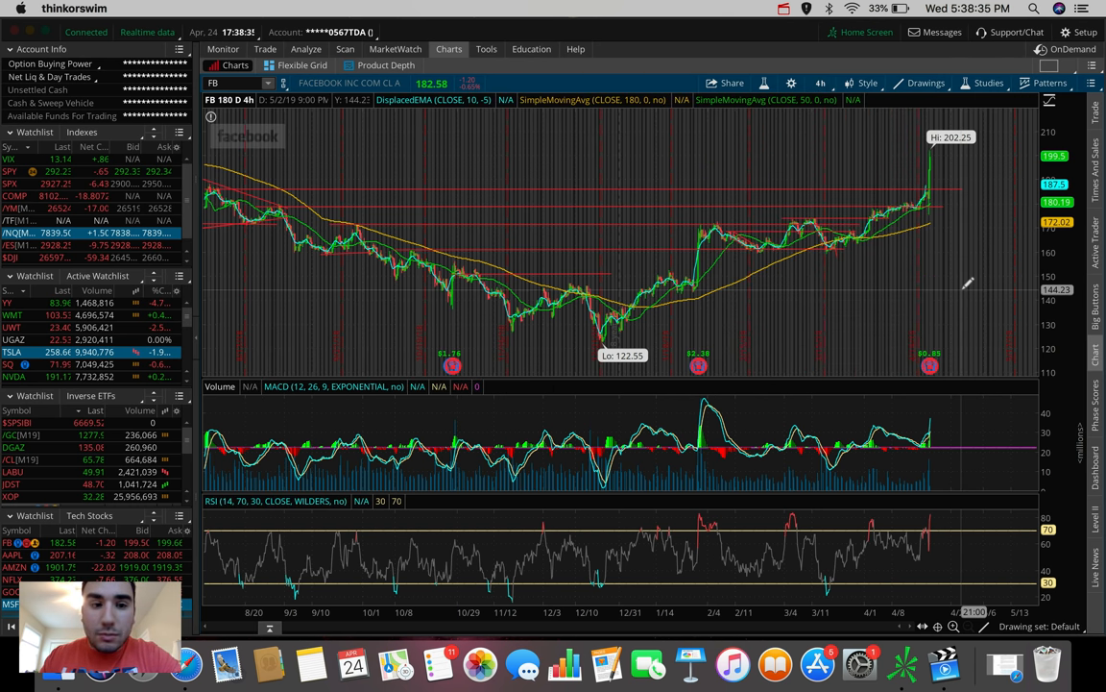
left_click(820, 82)
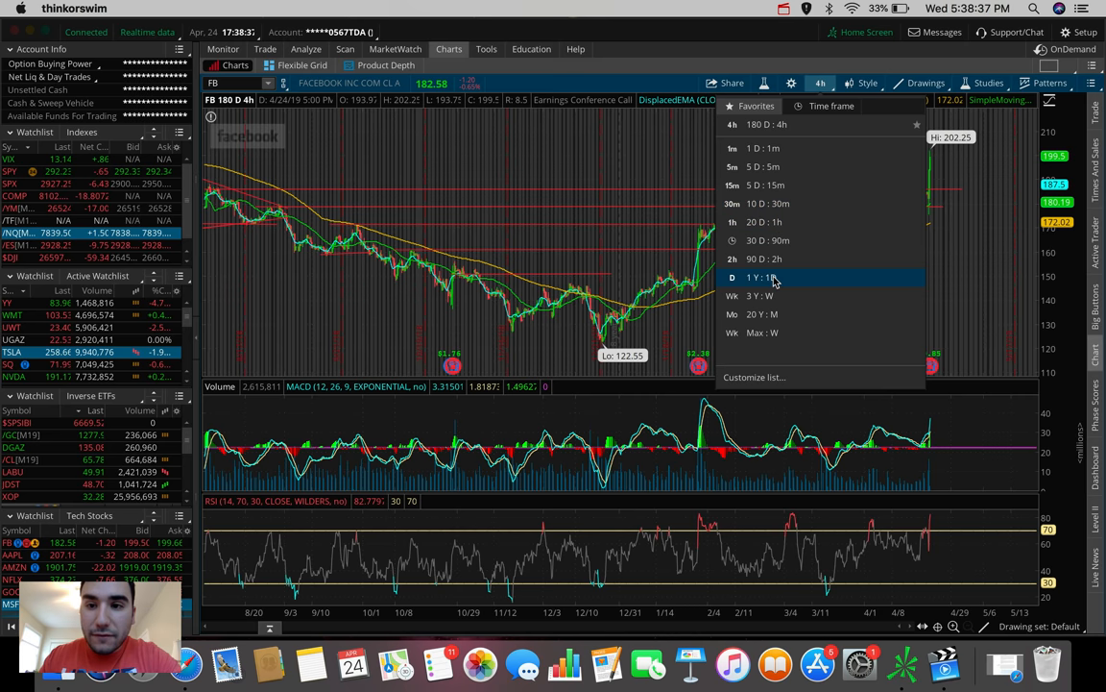
left_click(759, 277)
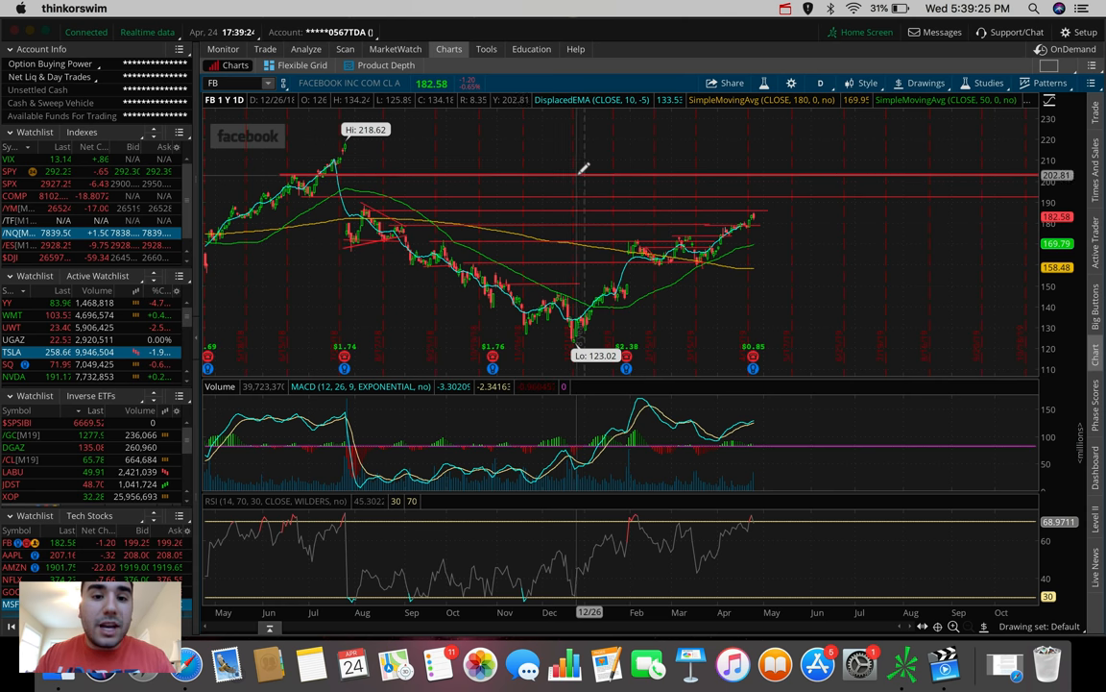
mouse_move(603, 171)
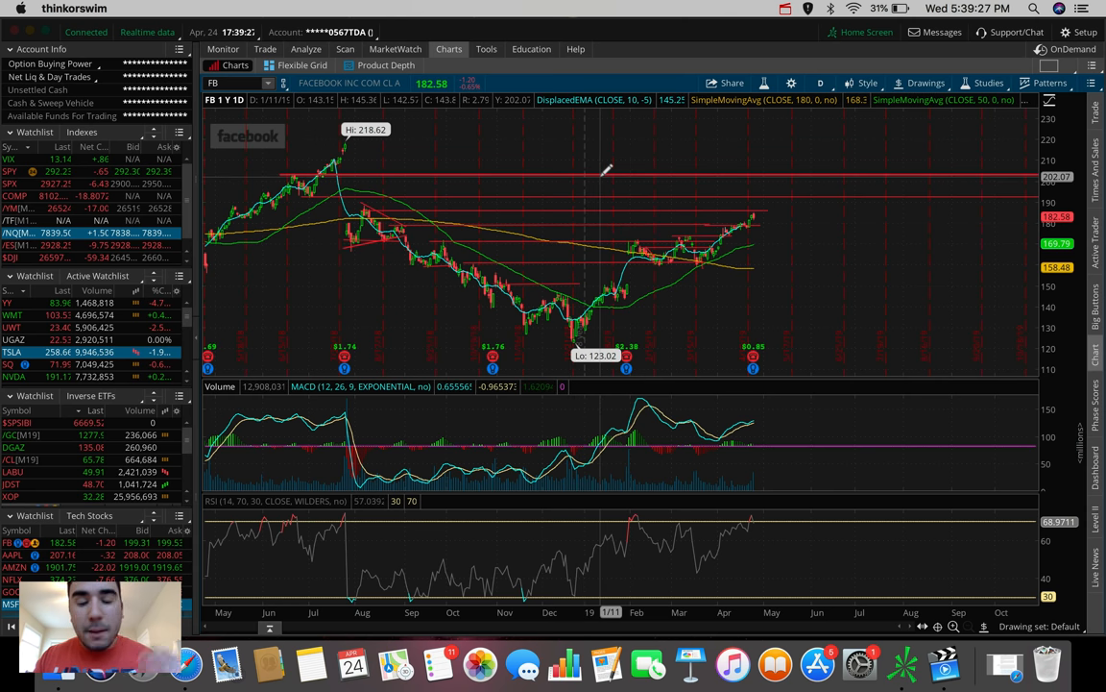
mouse_move(606, 188)
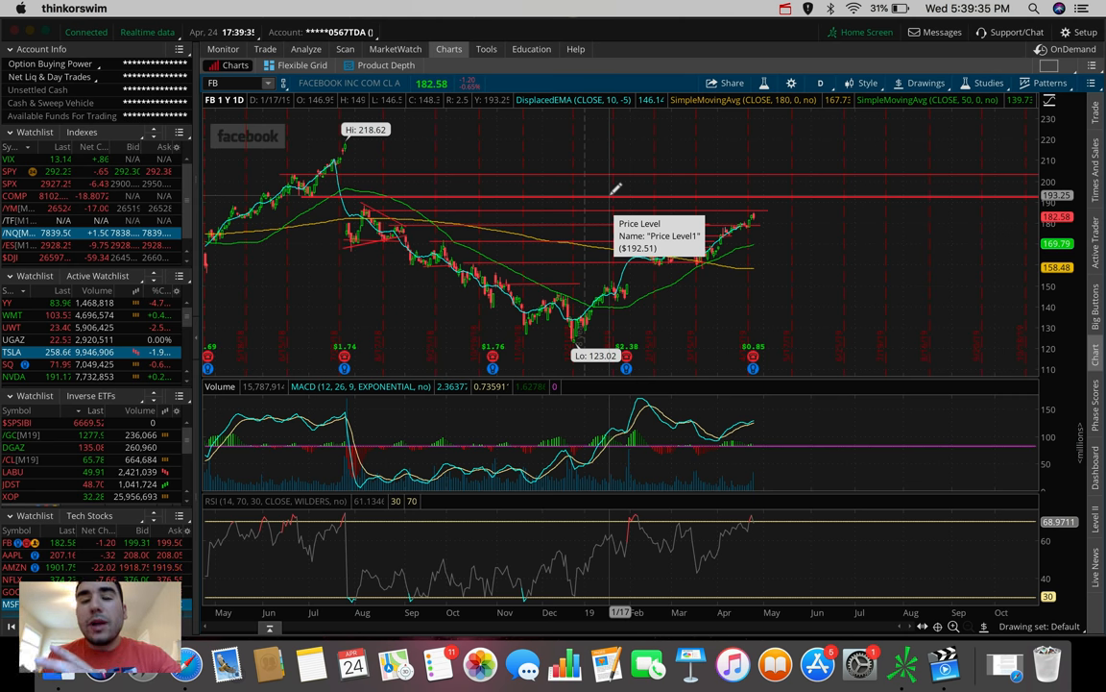
mouse_move(615, 188)
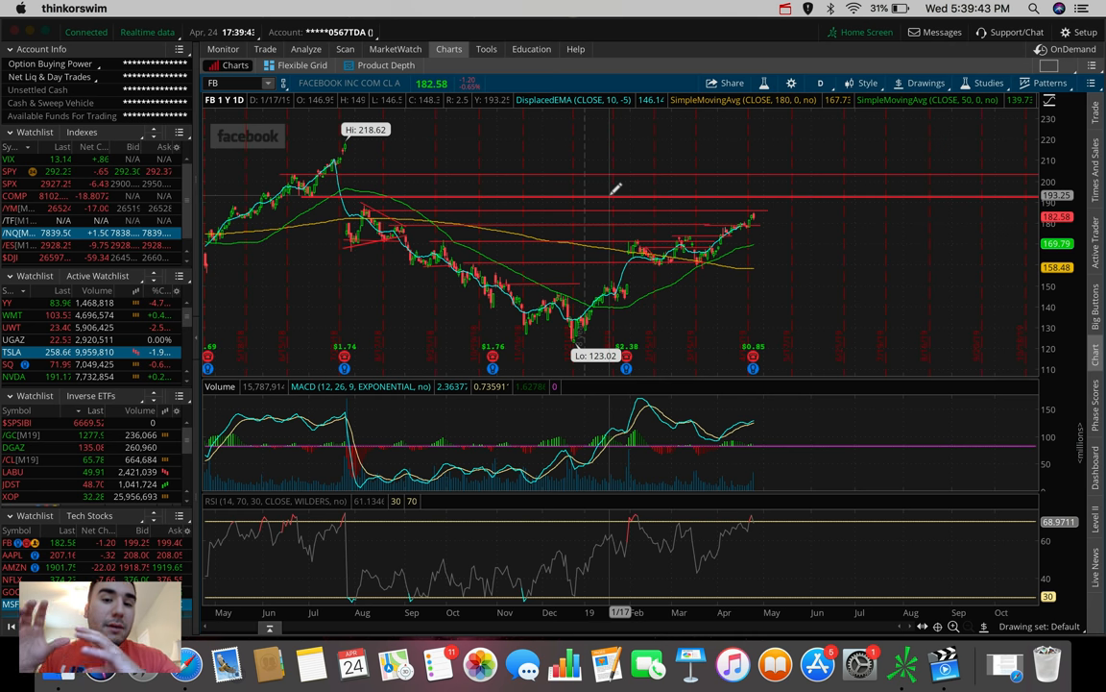
mouse_move(585, 228)
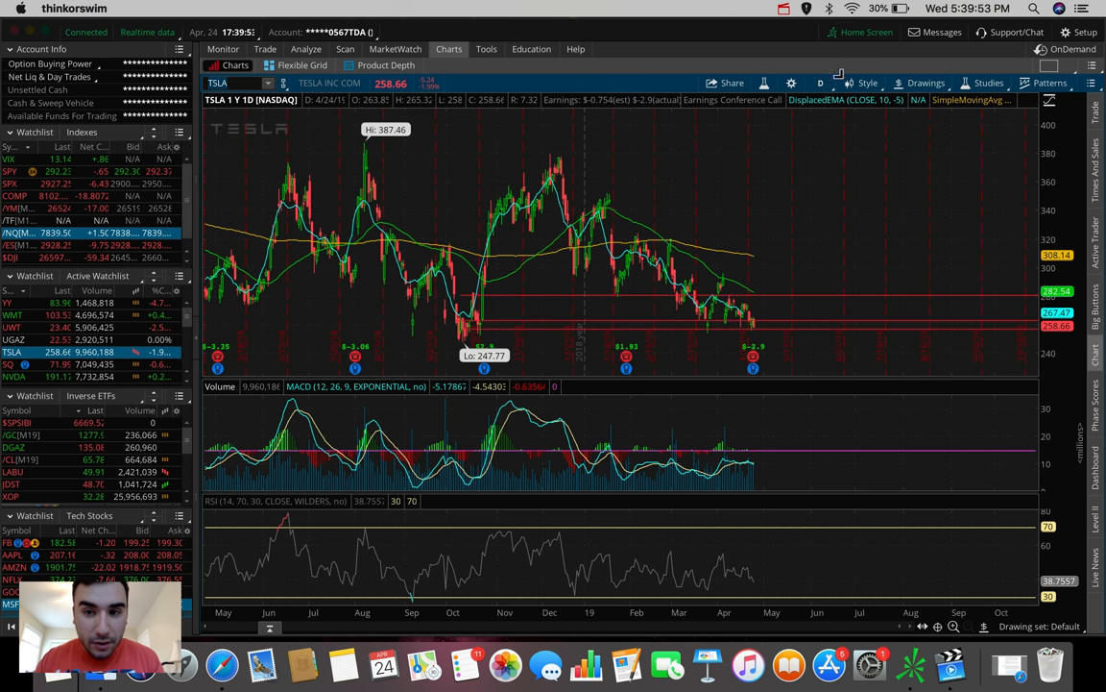
Show Tesla on five days of 5-minute bars with the plunge to 250.54 and rebound toward 266.
left_click(820, 82)
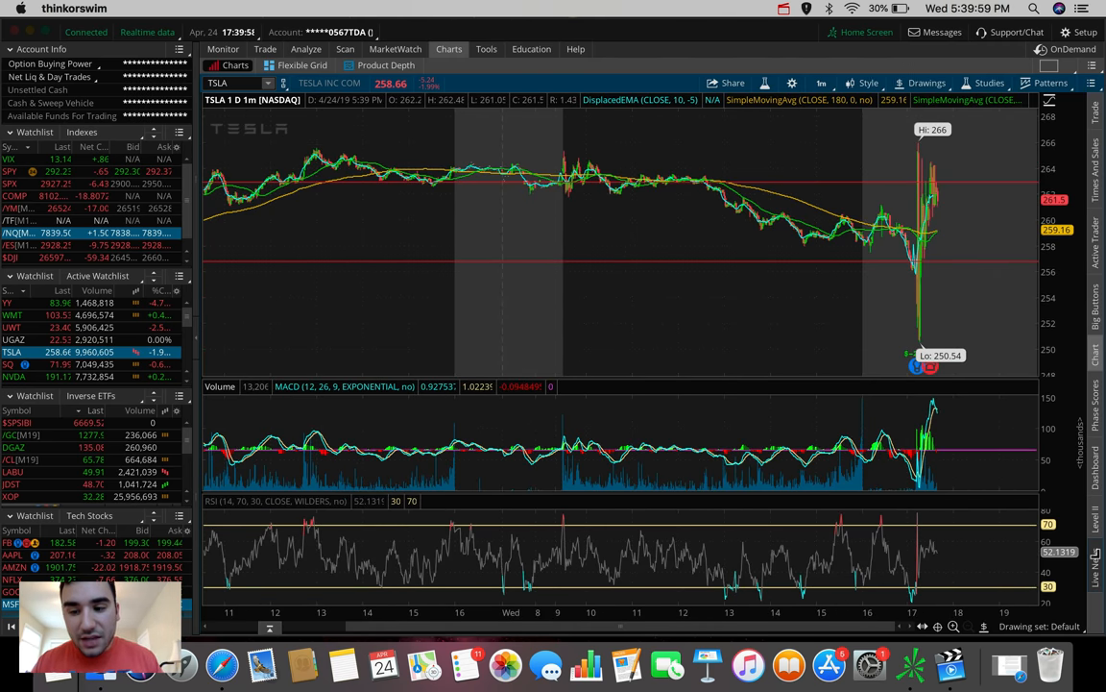
left_click(922, 82)
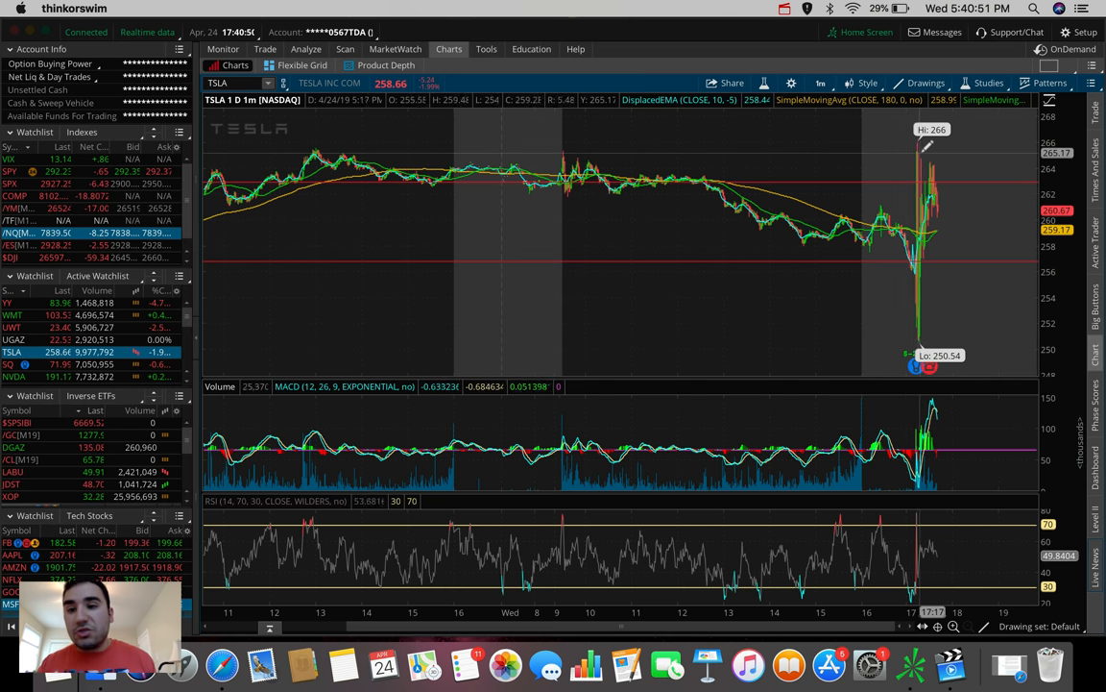
mouse_move(946, 203)
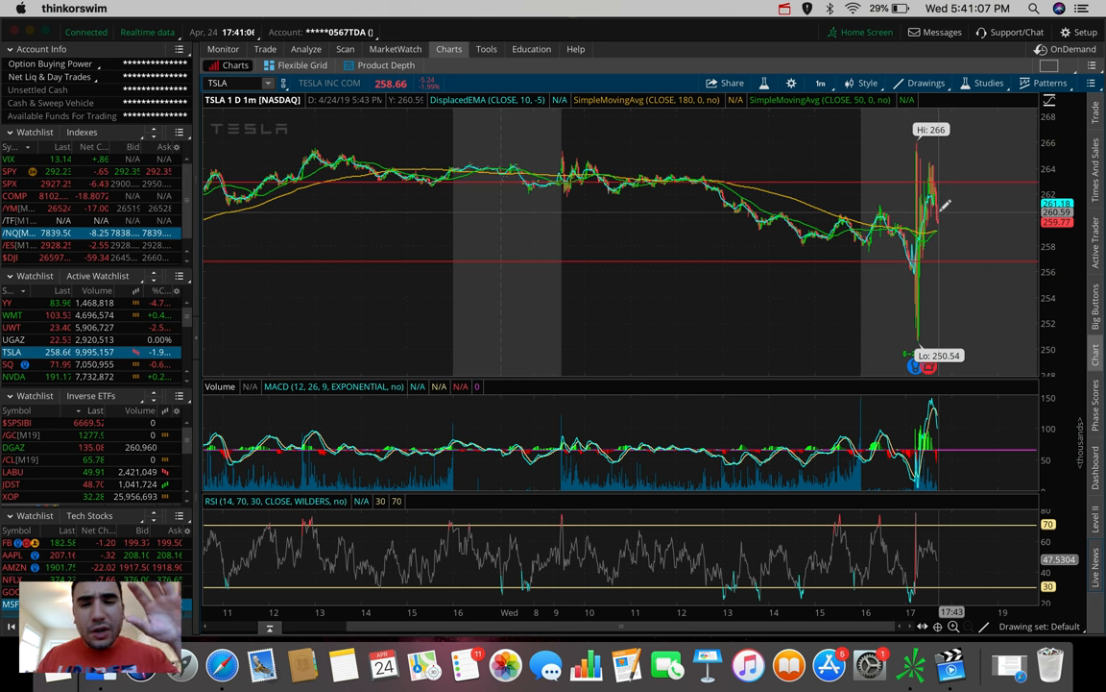
Show Tesla over 180 days, revealing the decline from 387.46 toward 247.77.
left_click(821, 82)
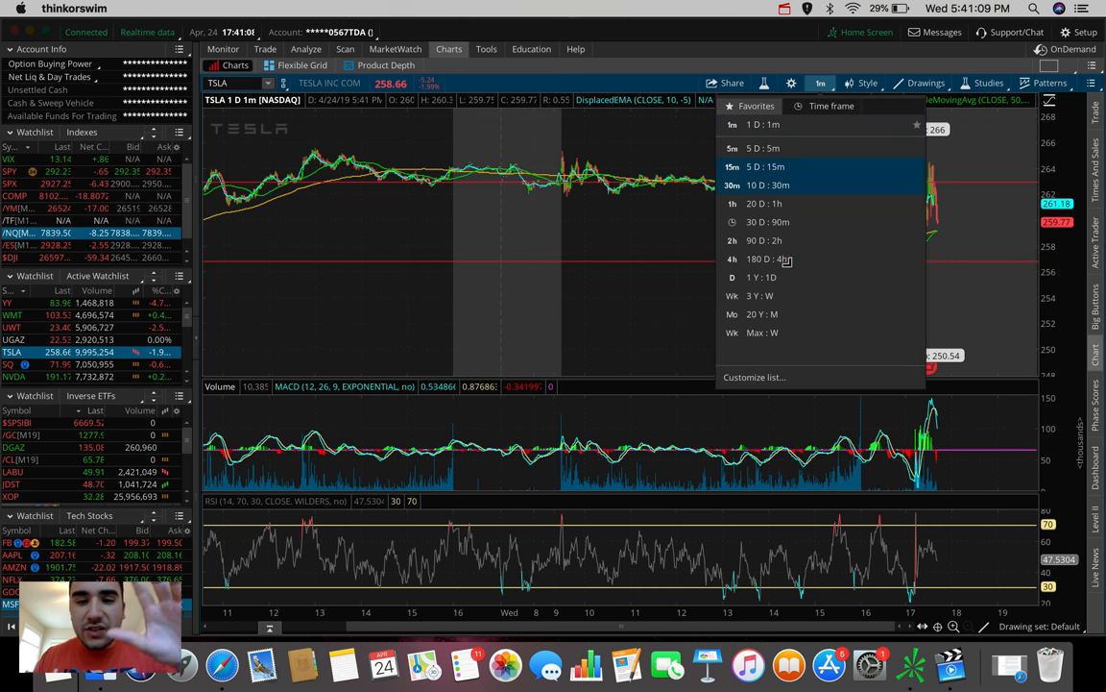
left_click(765, 257)
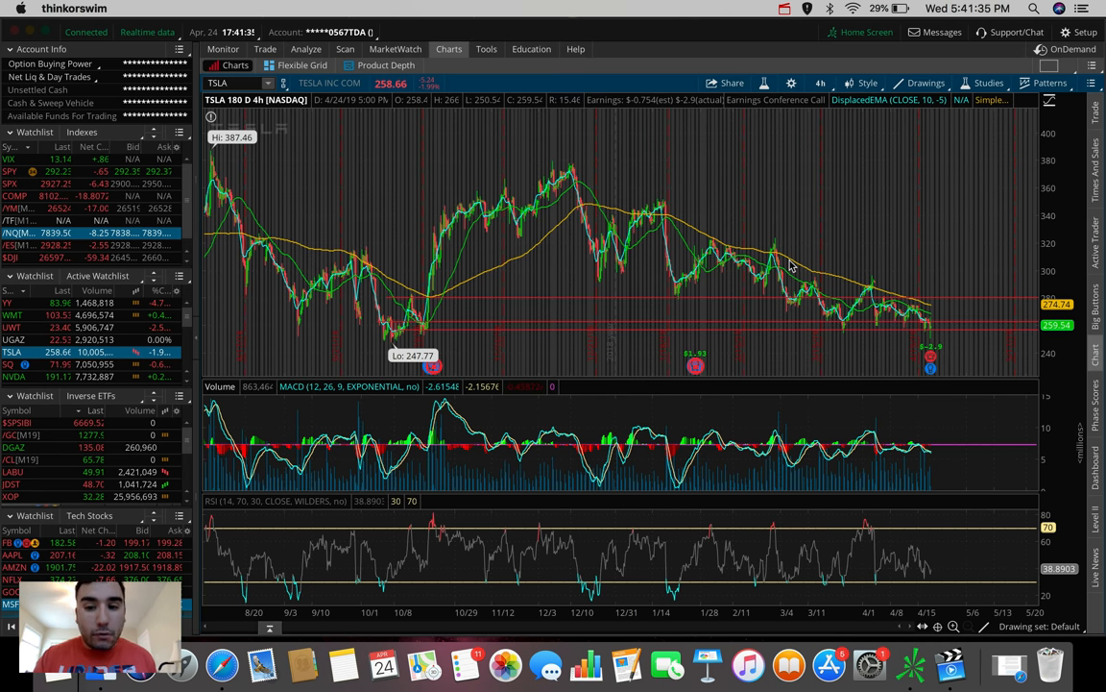
mouse_move(438, 330)
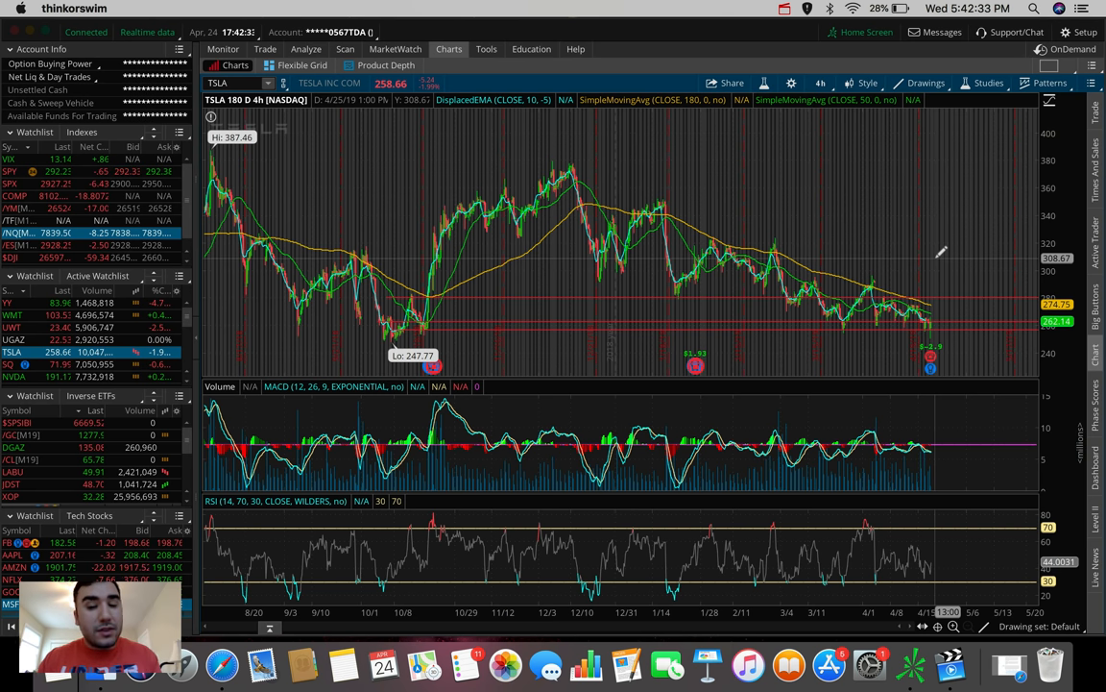
mouse_move(926, 323)
type("V")
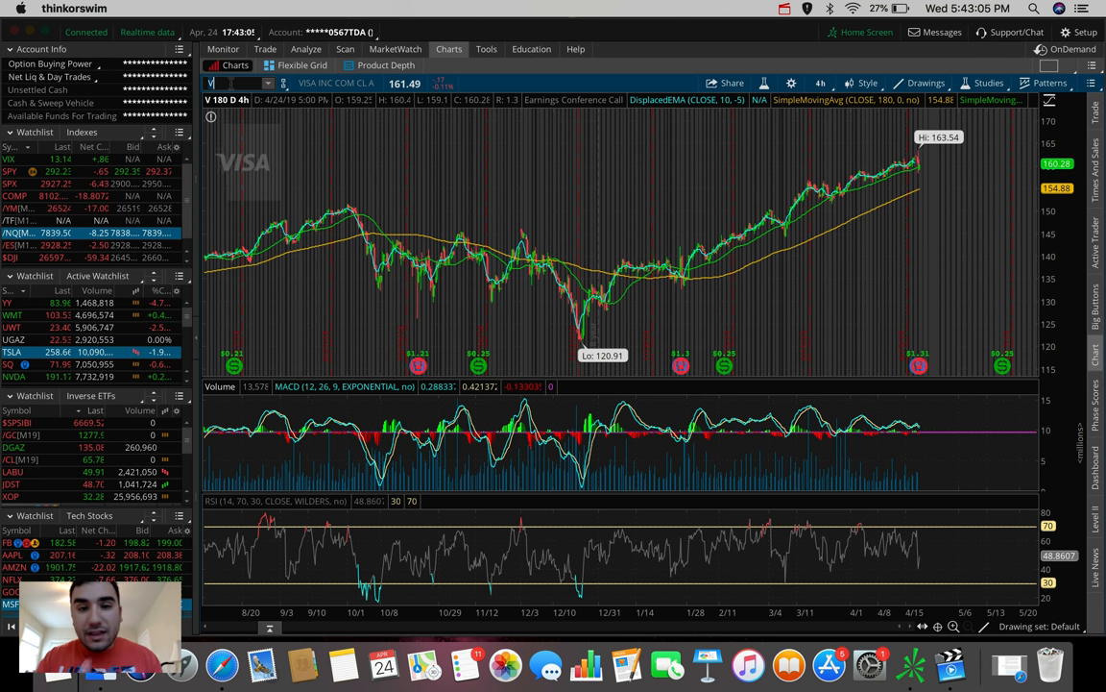
mouse_move(964, 500)
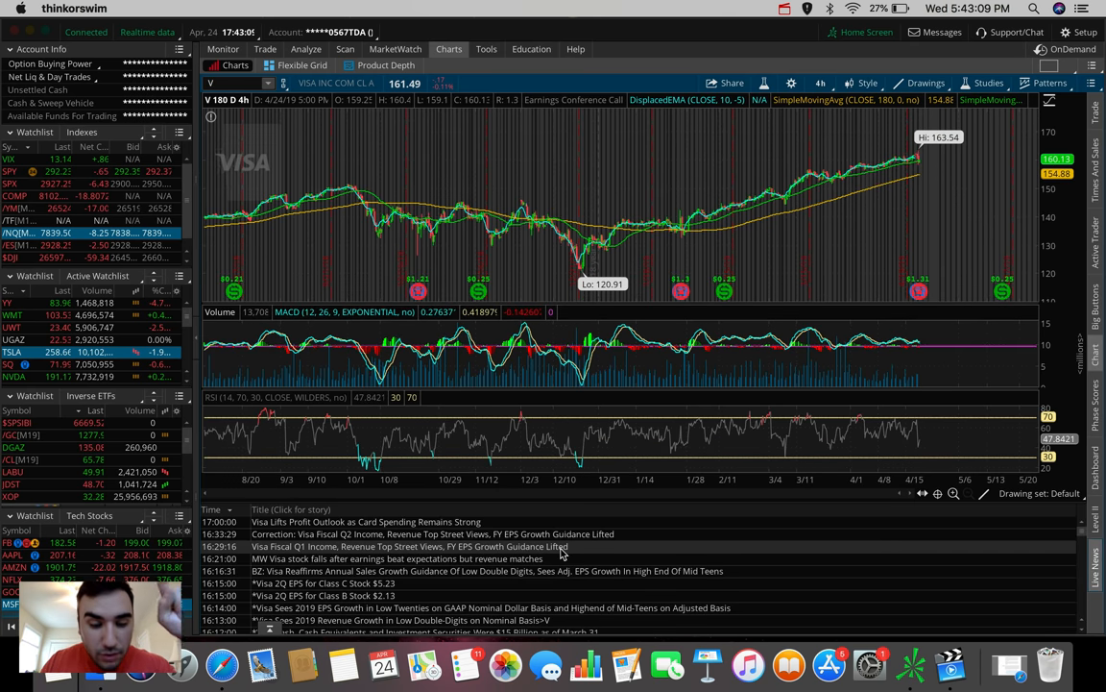
Zoom the Visa chart out to its full half-year uptrend with price near the 163 high.
scroll("down", 3)
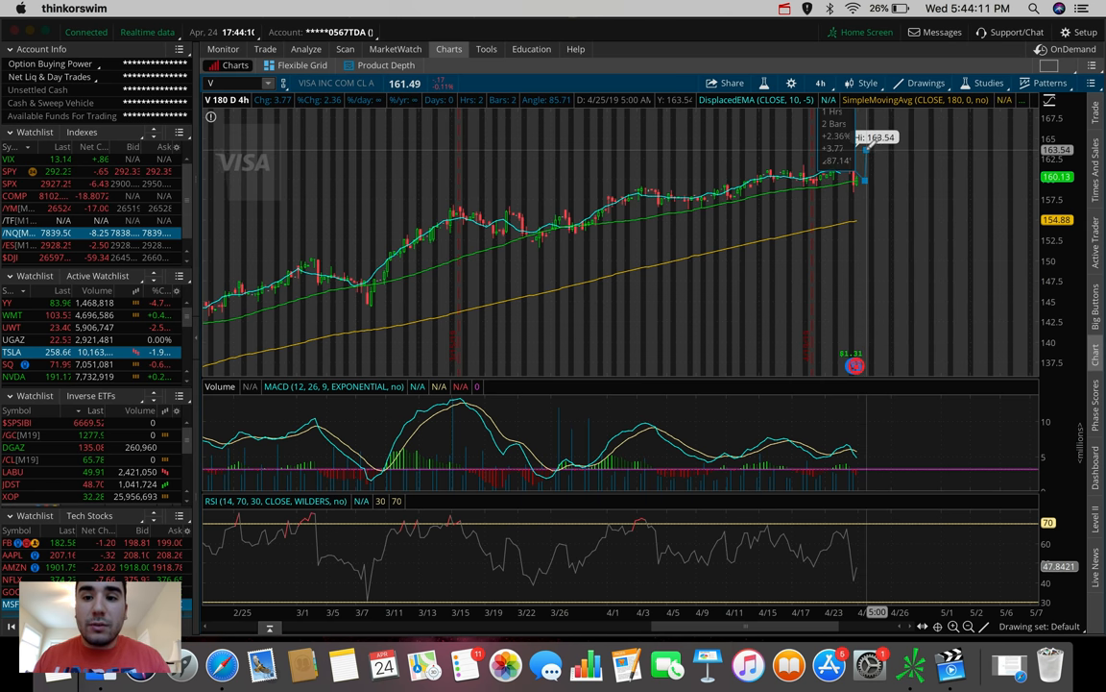
mouse_move(864, 153)
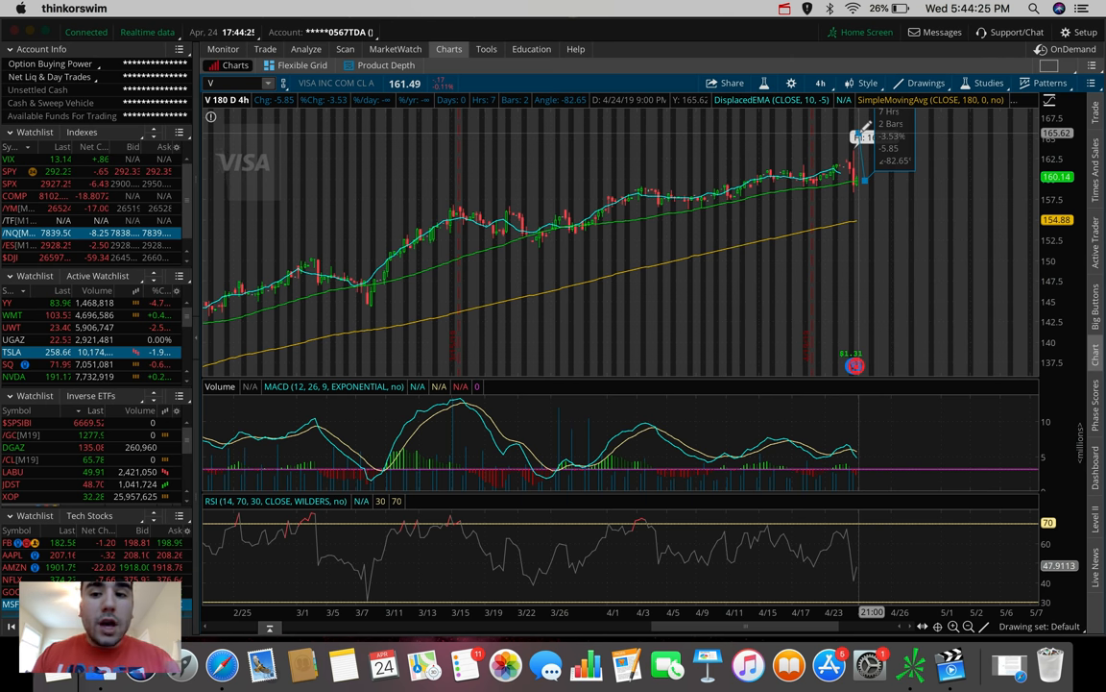
mouse_move(868, 176)
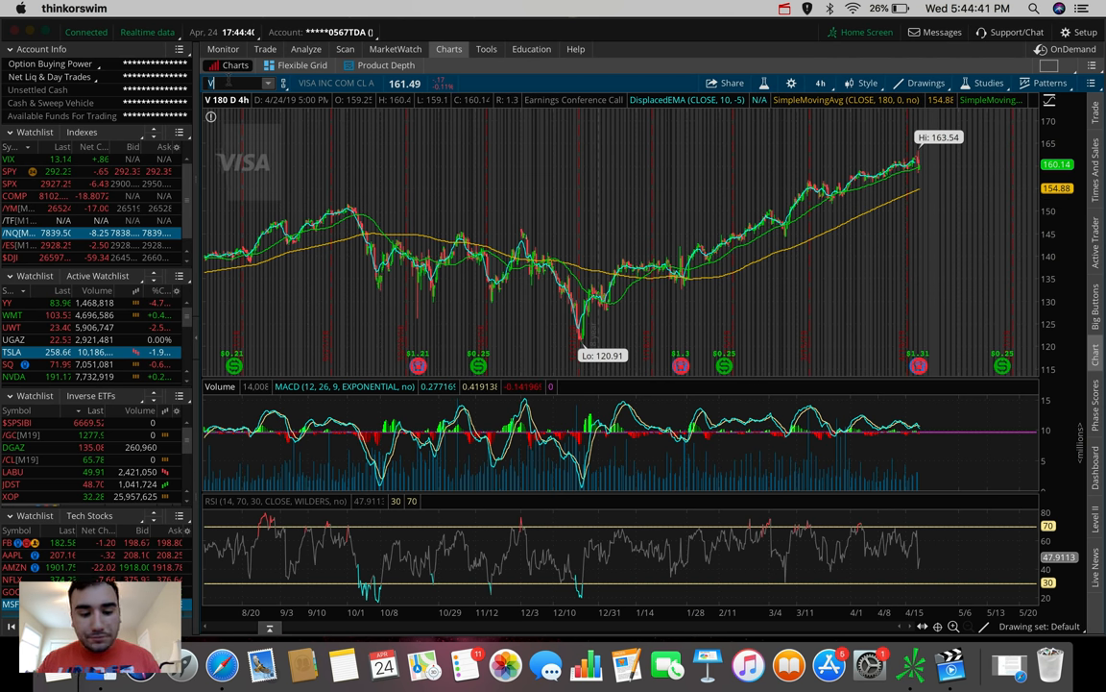
Load AMD on the chart, consolidating around 28 beneath the red trendlines.
type("AMD")
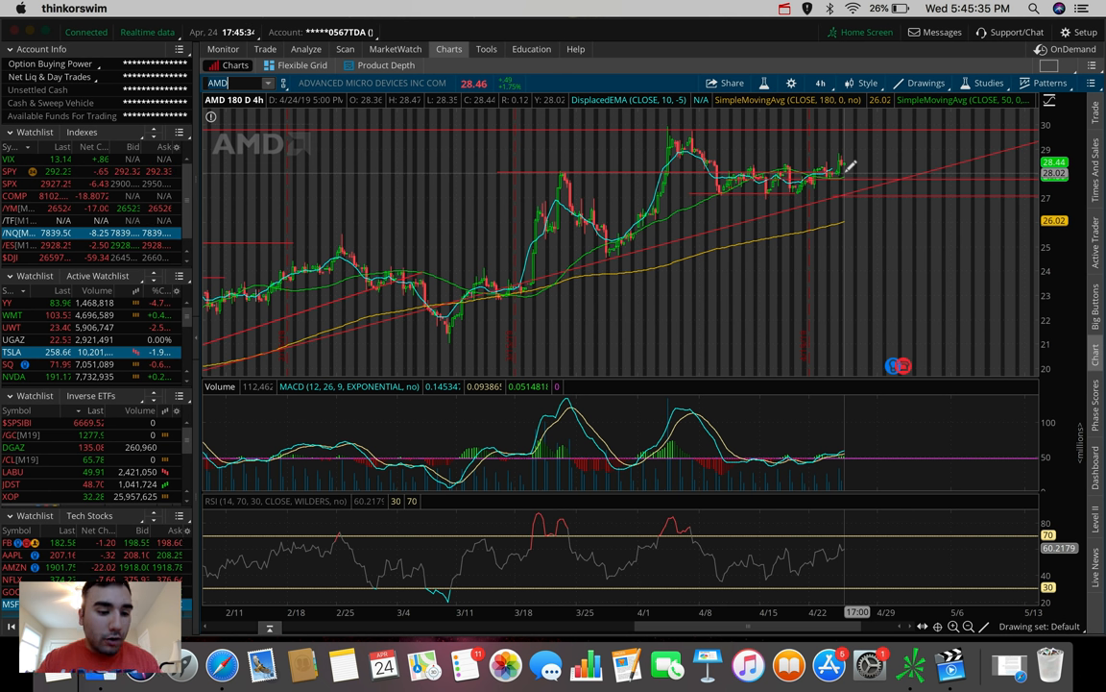
Load AMZN and show it on a 20-day hourly window with the run-up to about 1933.
type("AMZN")
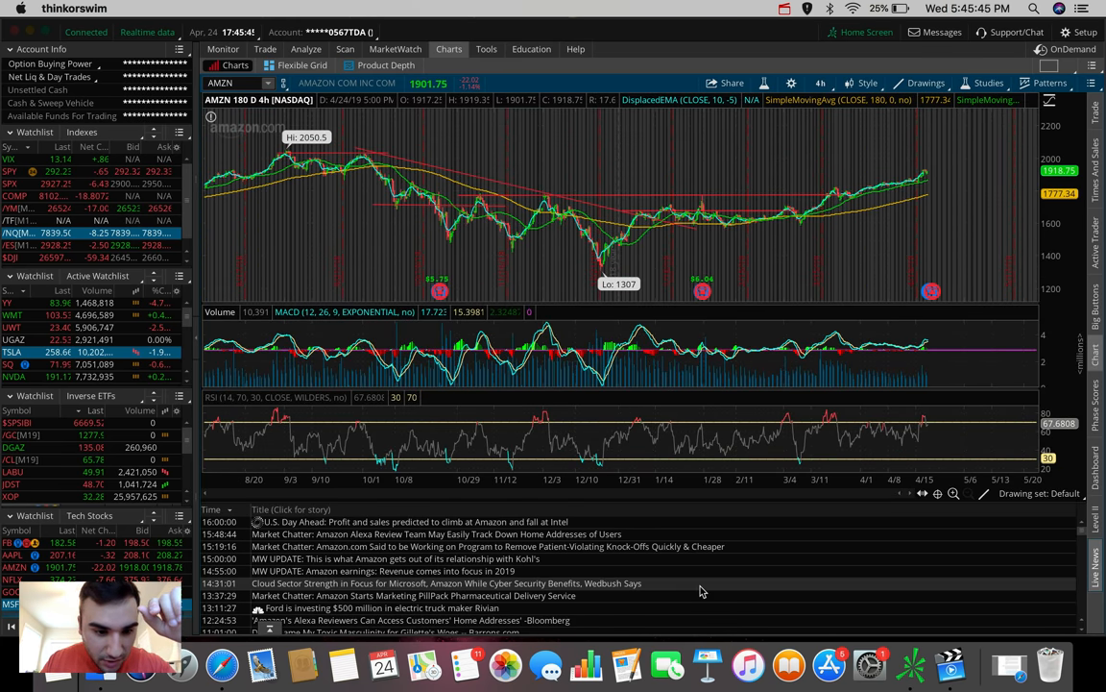
mouse_move(445, 587)
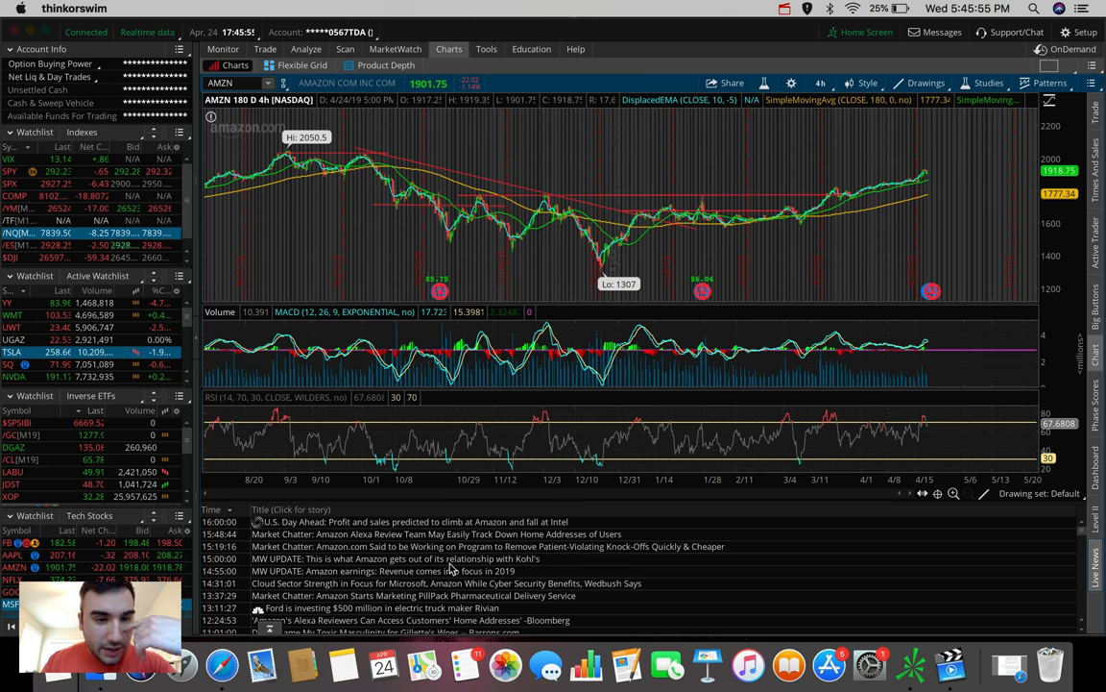
left_click(819, 83)
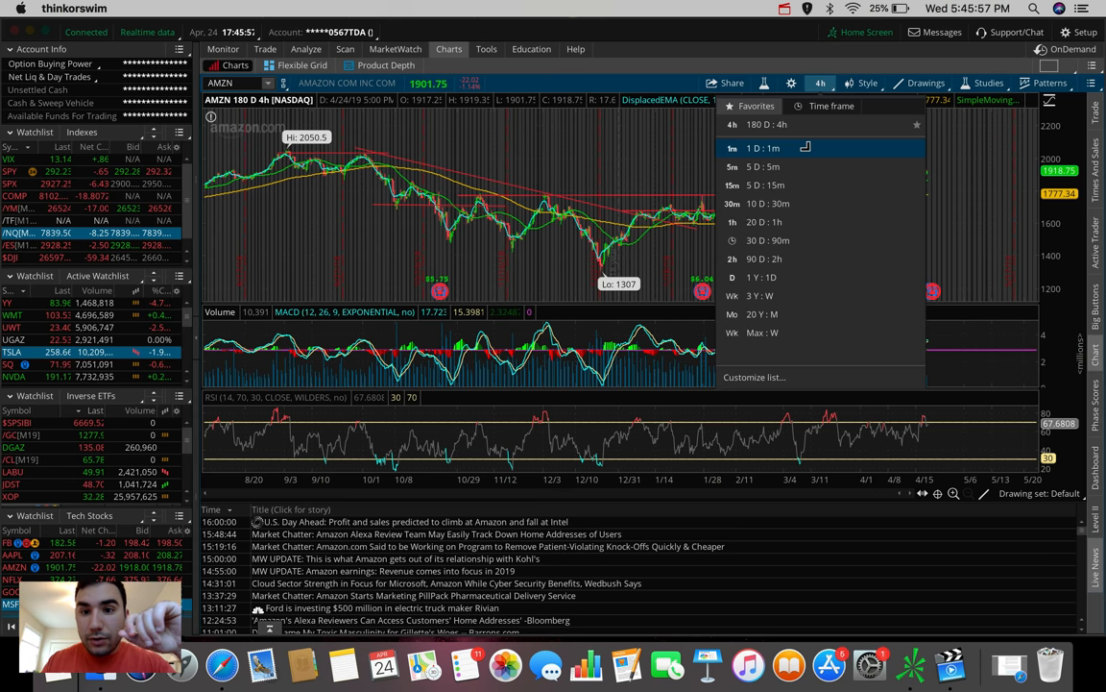
left_click(765, 146)
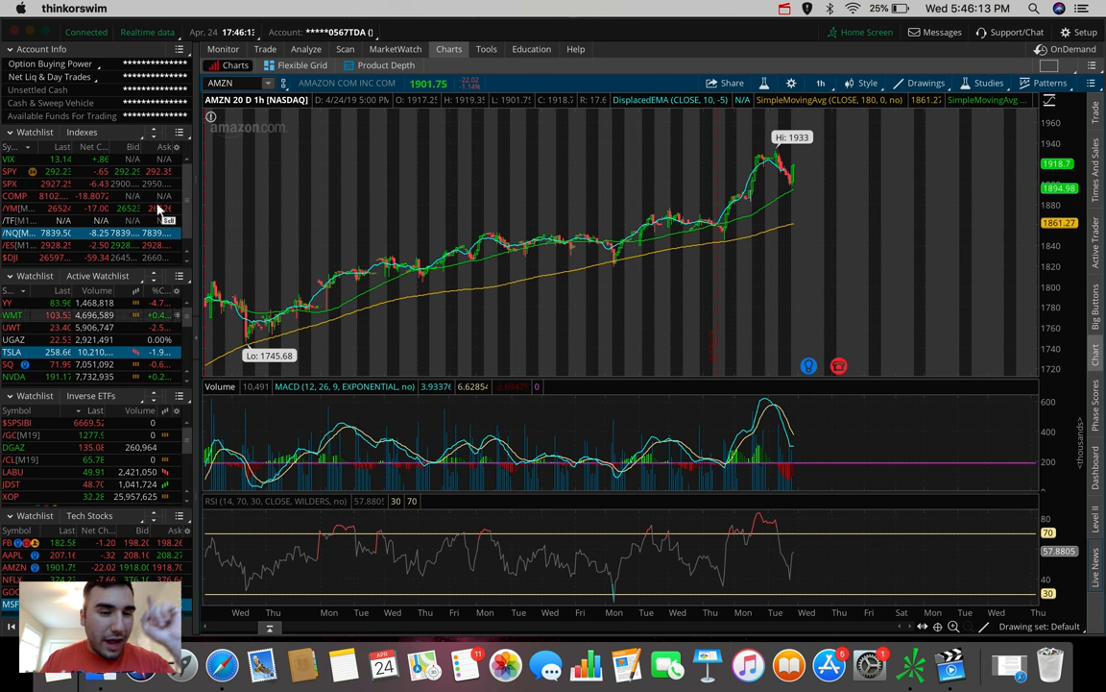
Load PYPL and scroll through its earnings news headlines beneath the chart.
type("PYPL")
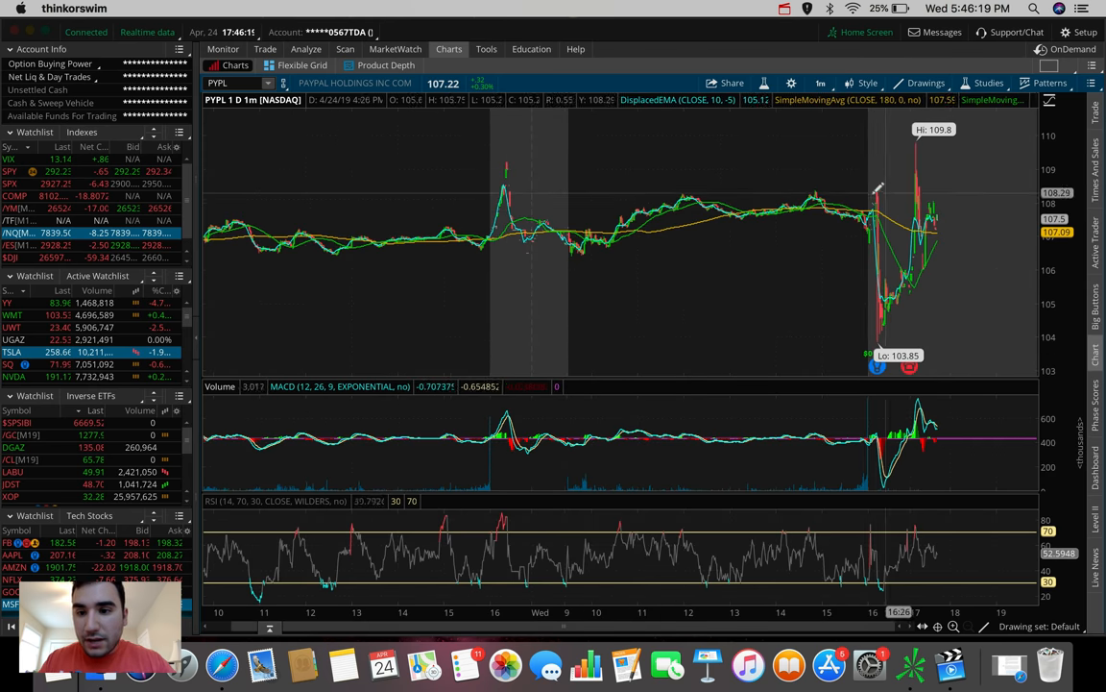
mouse_move(882, 342)
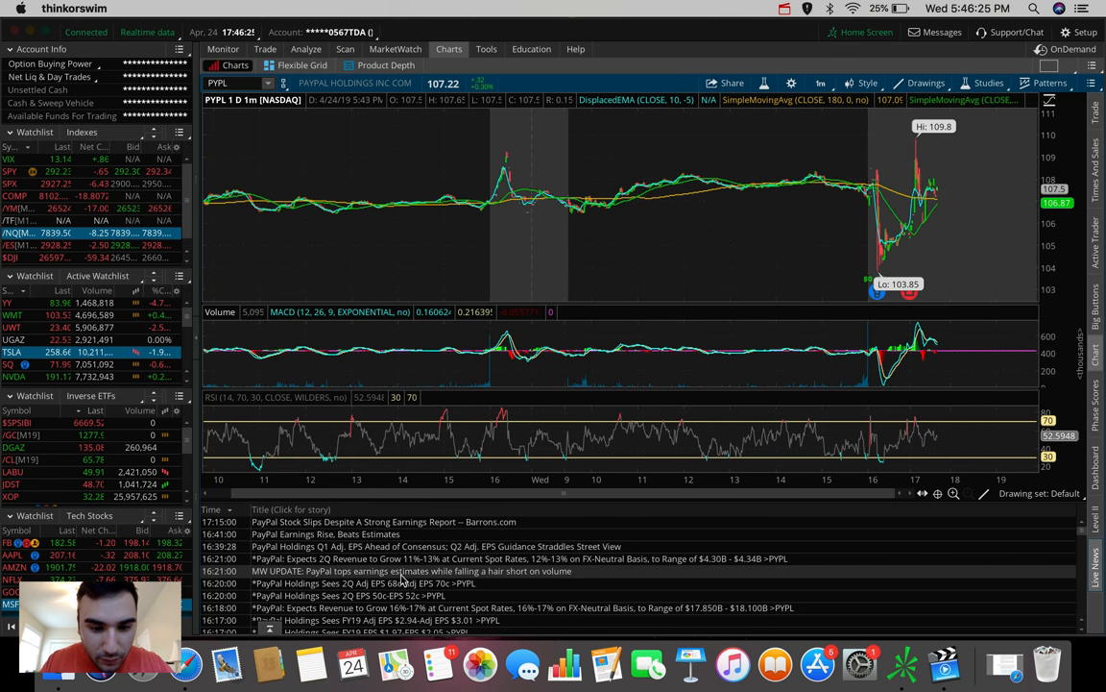
scroll("down", 3)
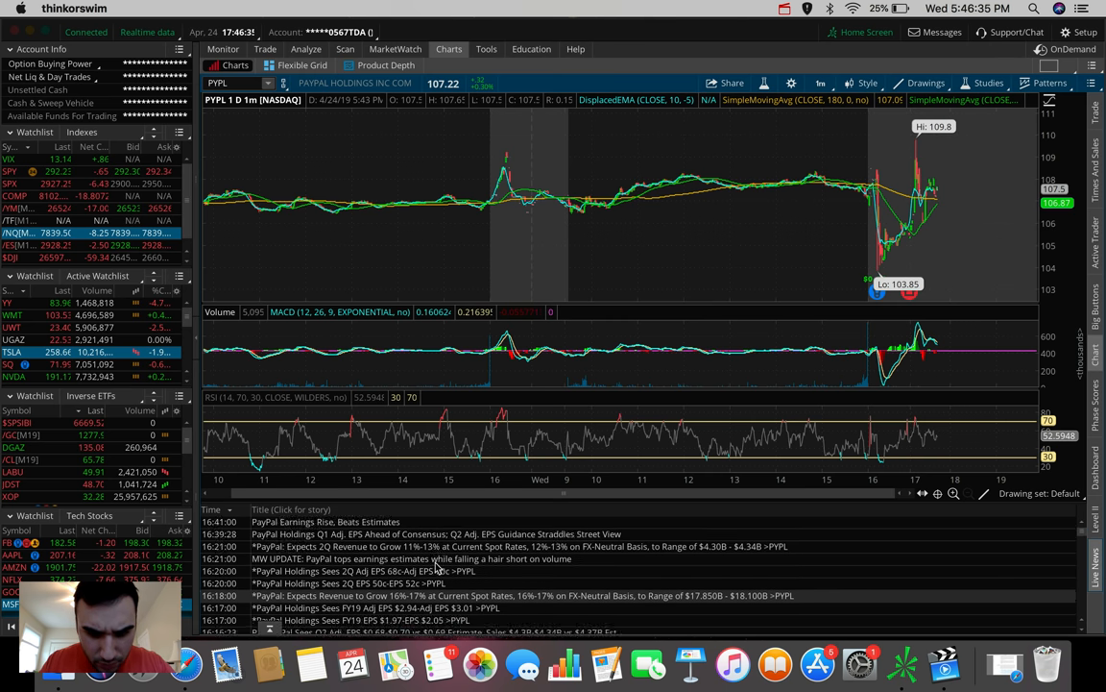
scroll("down", 3)
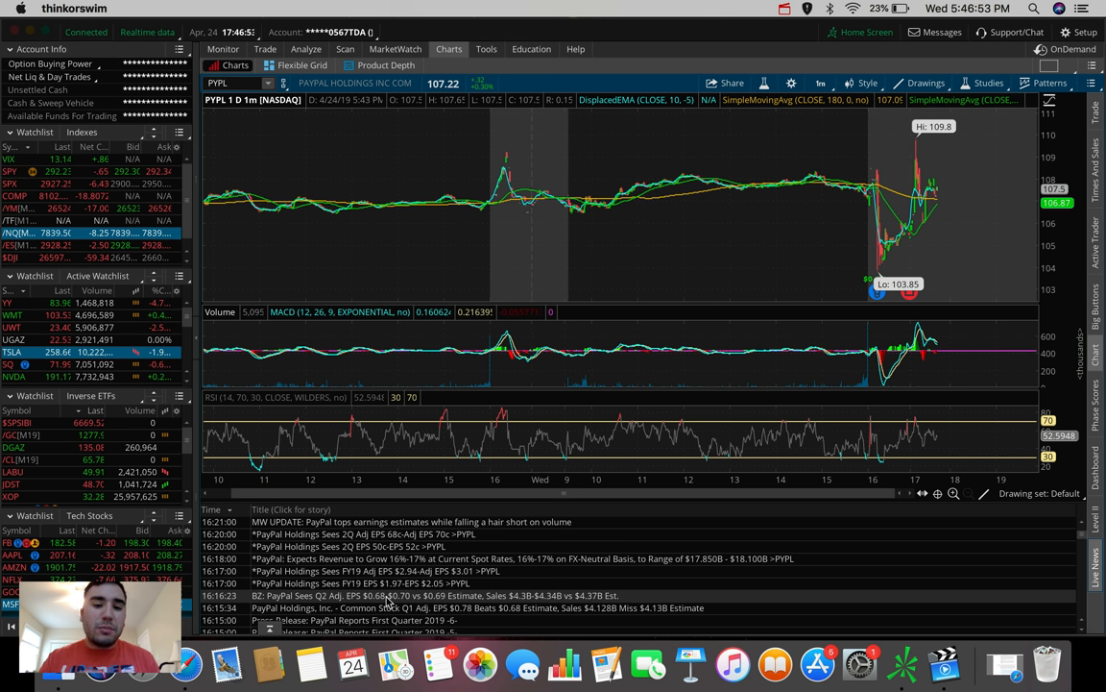
mouse_move(868, 662)
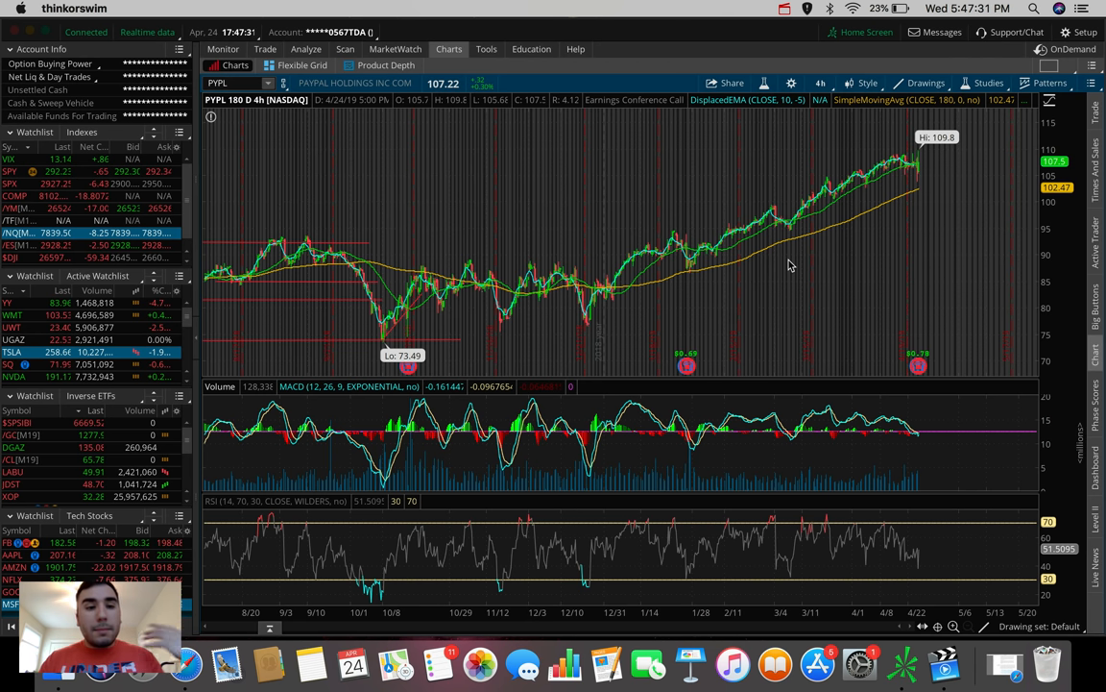
Switch to FB and show the last few days on 1-minute bars with the jump toward 202.
left_click(230, 83)
type("FB")
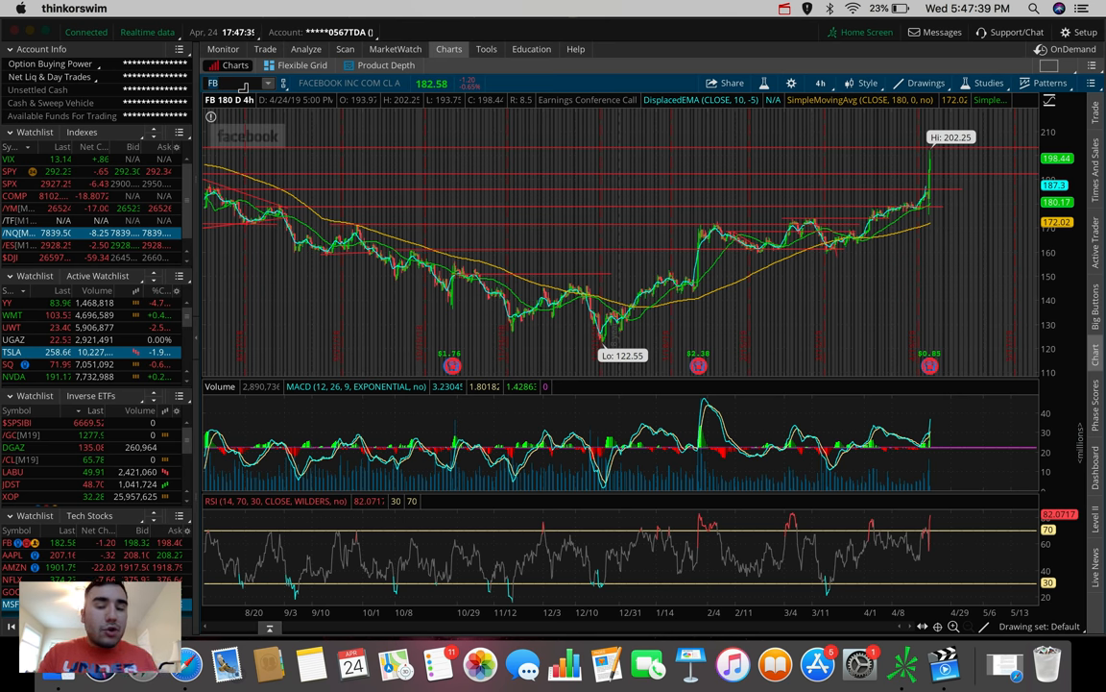
left_click(821, 82)
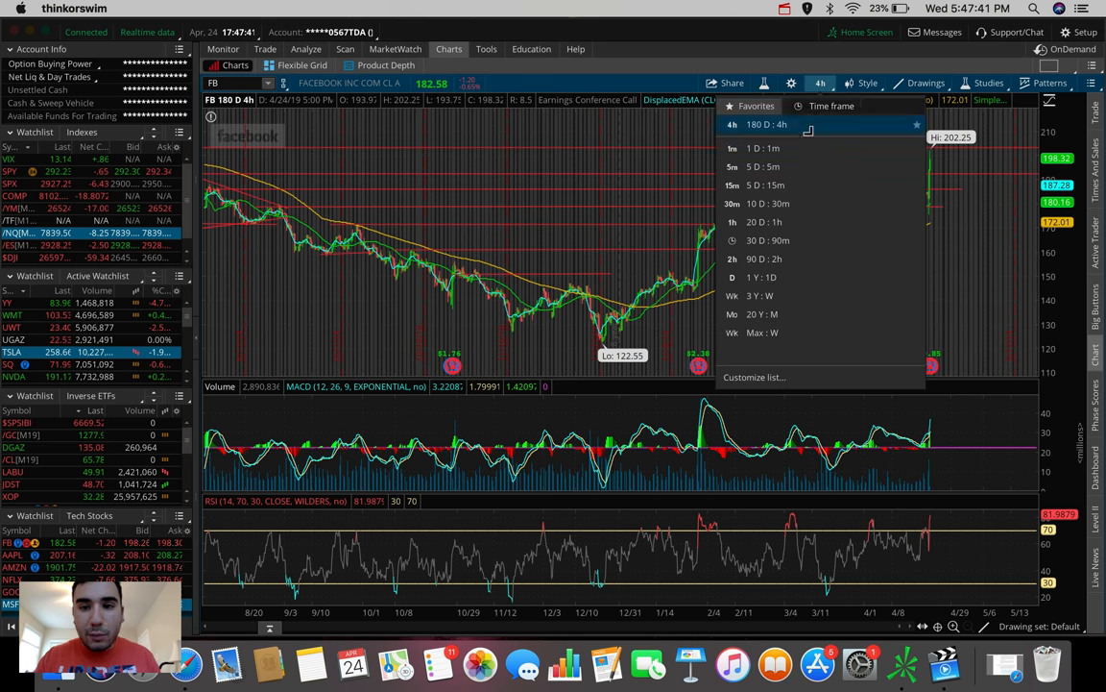
left_click(765, 147)
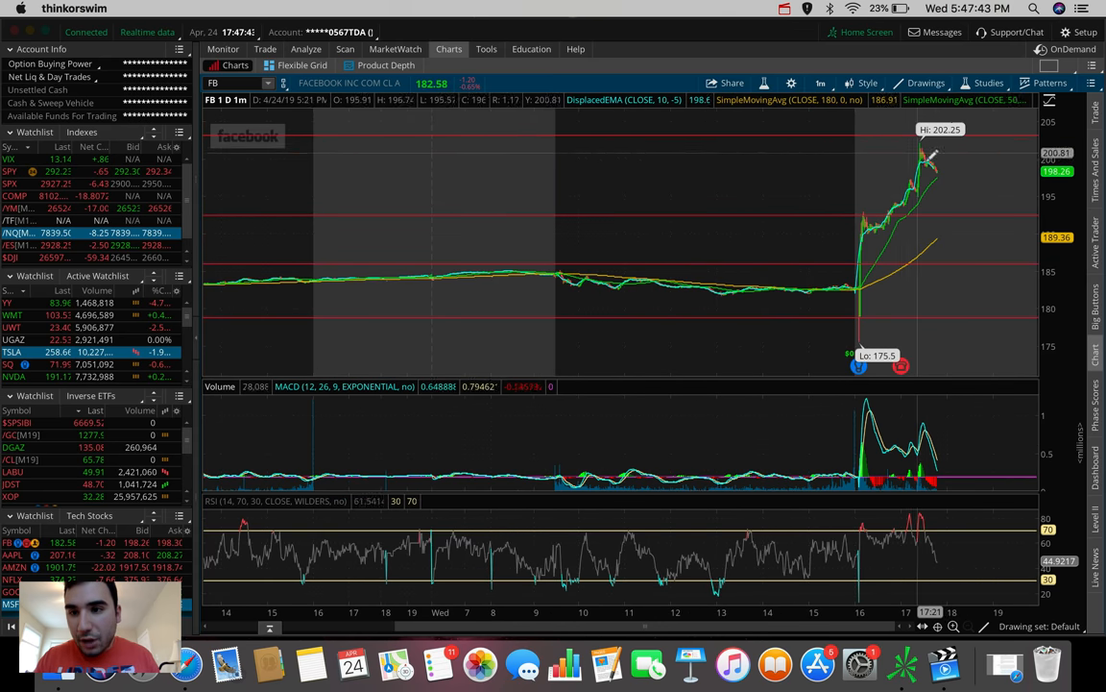
mouse_move(937, 163)
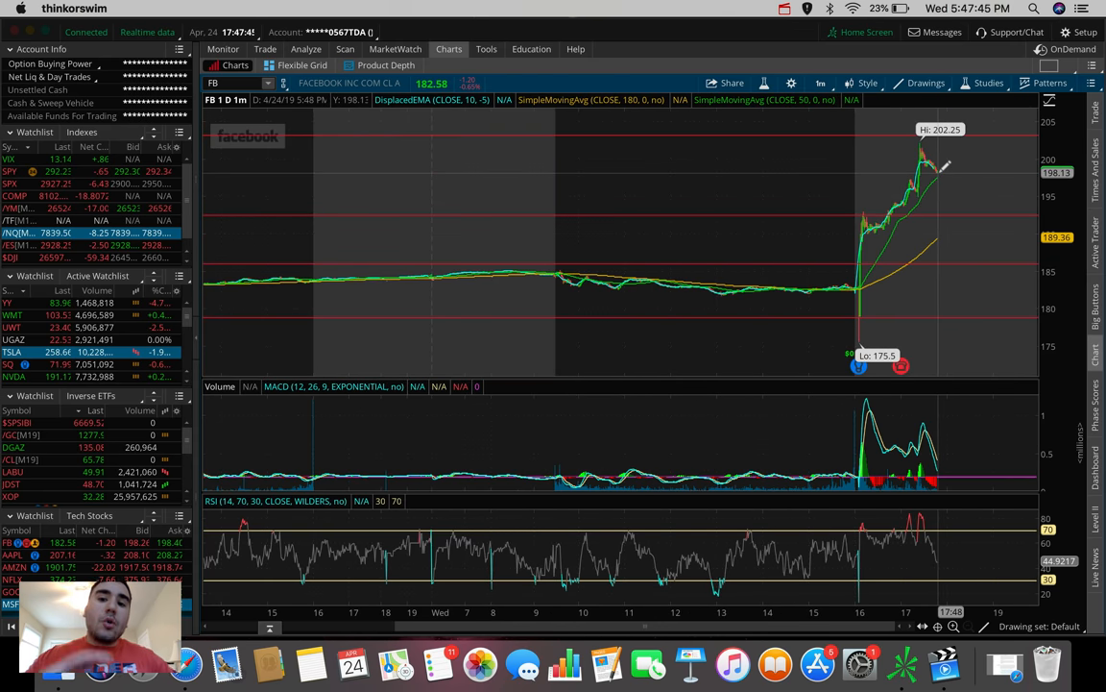